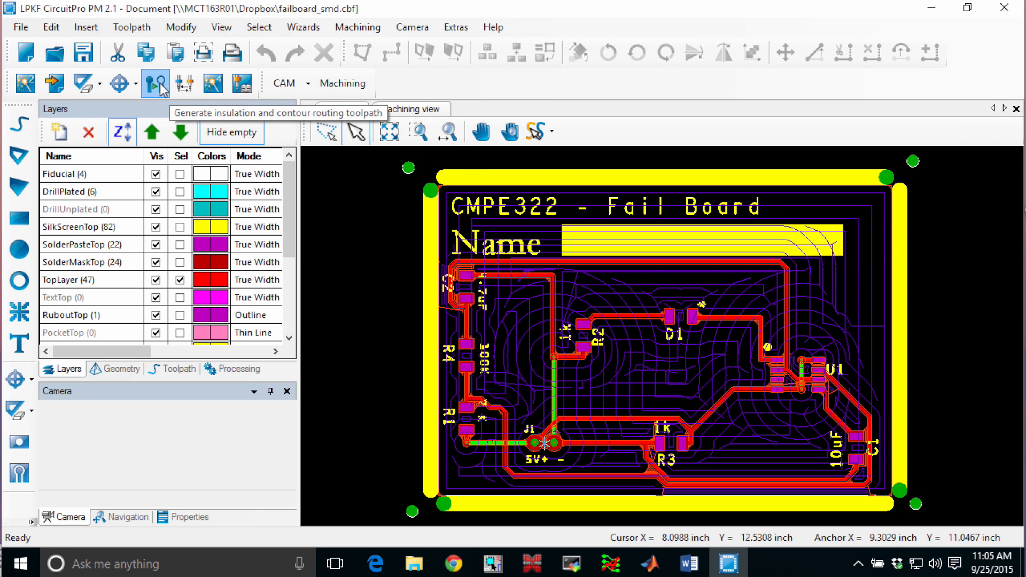
Step: Open the insulation and contour routing technology settings and expand the complete rubout details
left_click(154, 84)
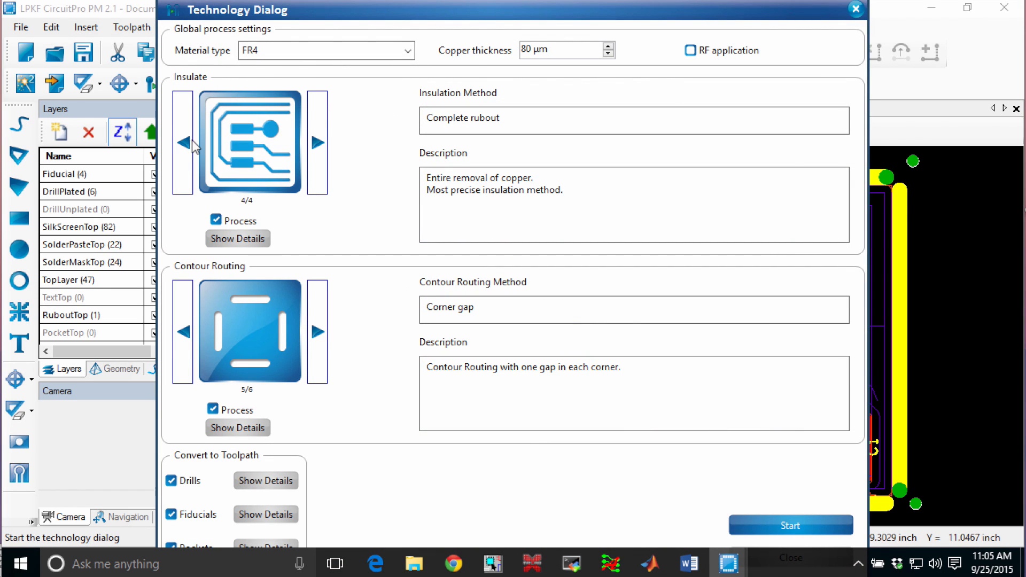
mouse_move(207, 182)
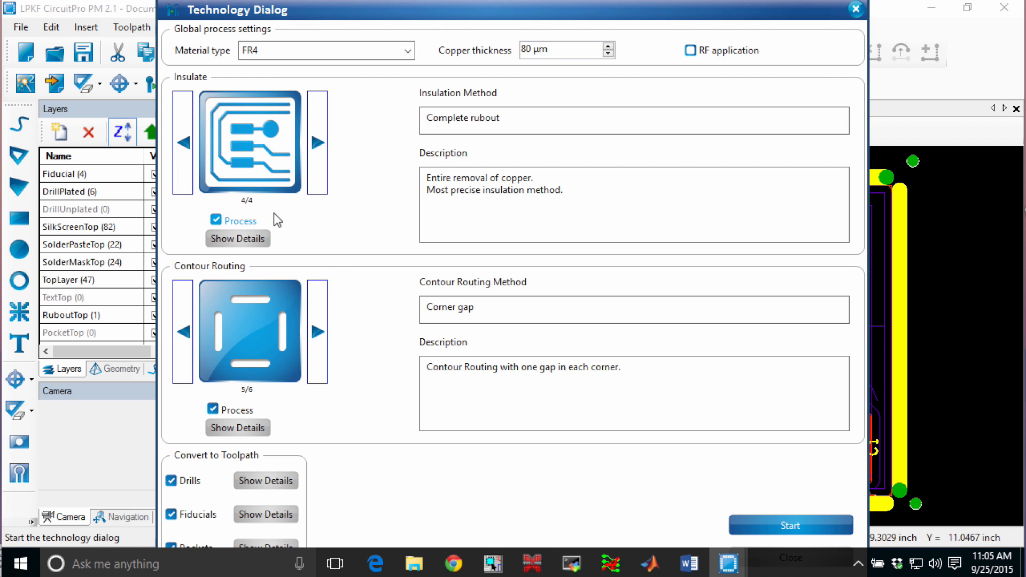
left_click(237, 239)
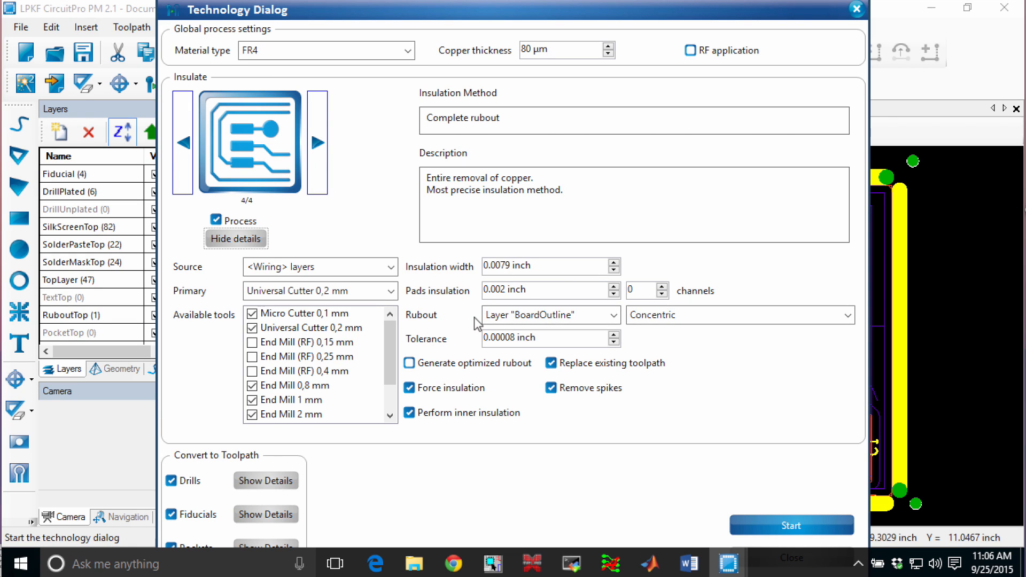
mouse_move(790, 524)
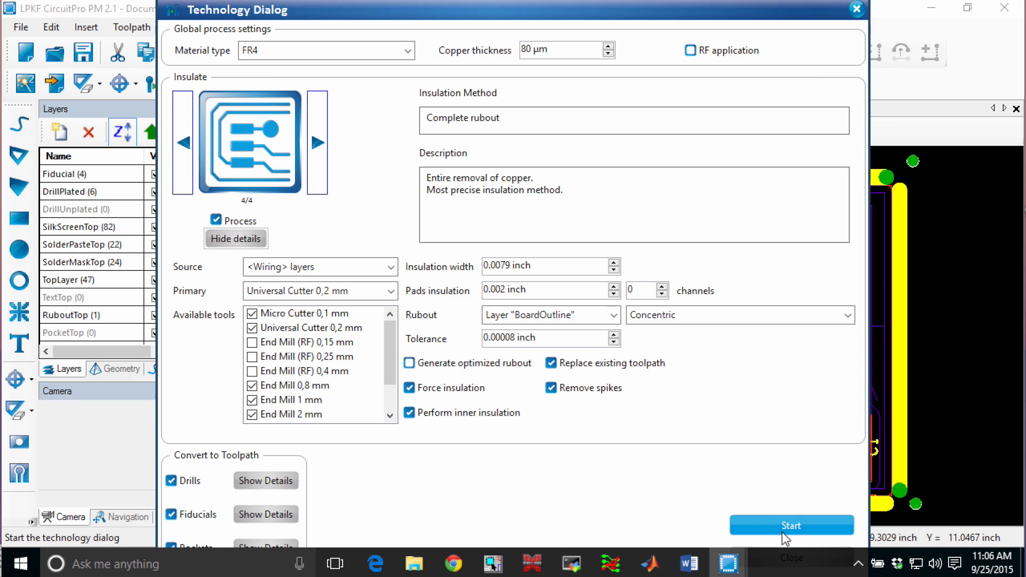
mouse_move(683, 412)
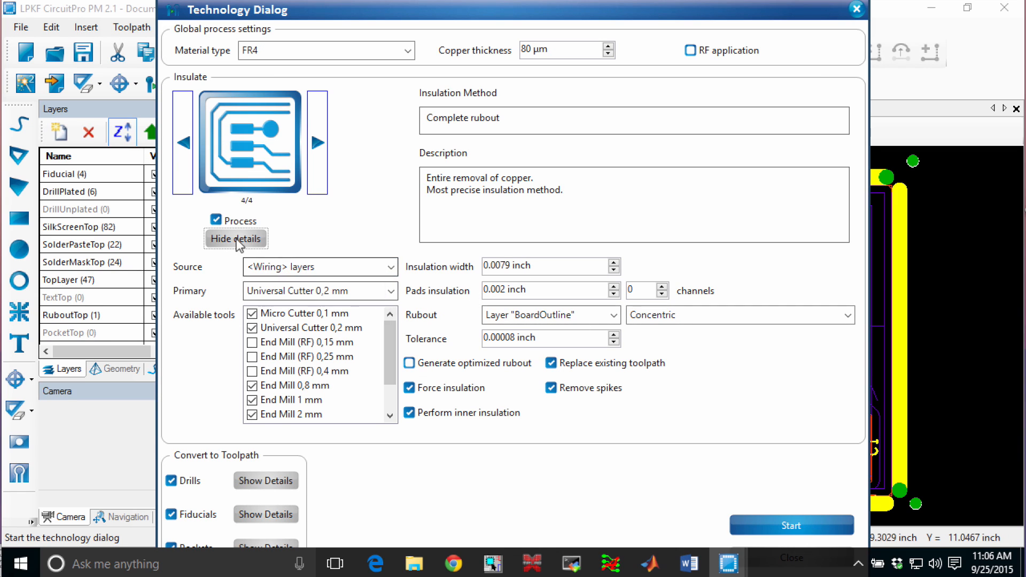
Step: Hide insulation details and preview the equidistant, vertical and no-gap contour routing methods
left_click(235, 238)
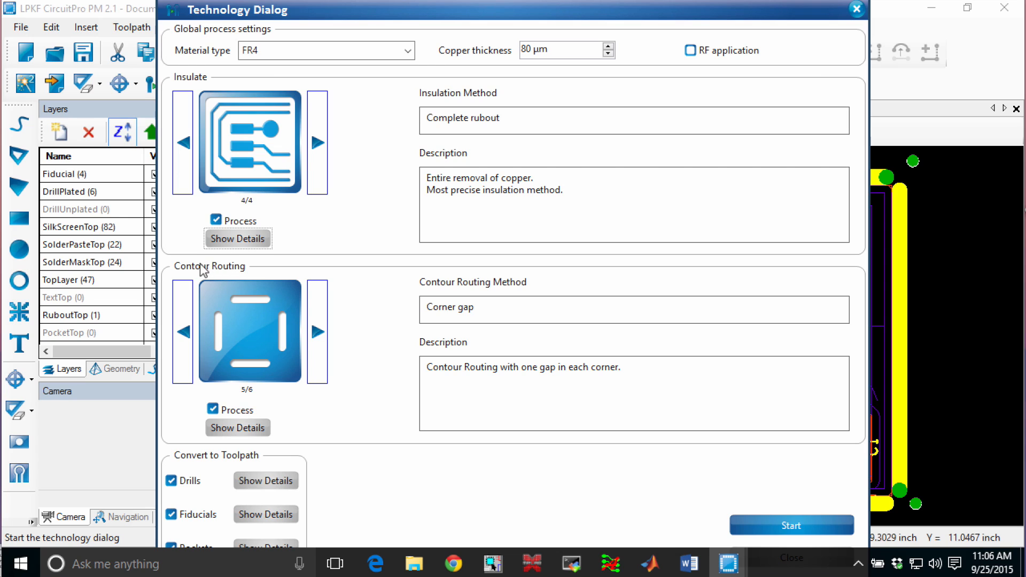
mouse_move(242, 309)
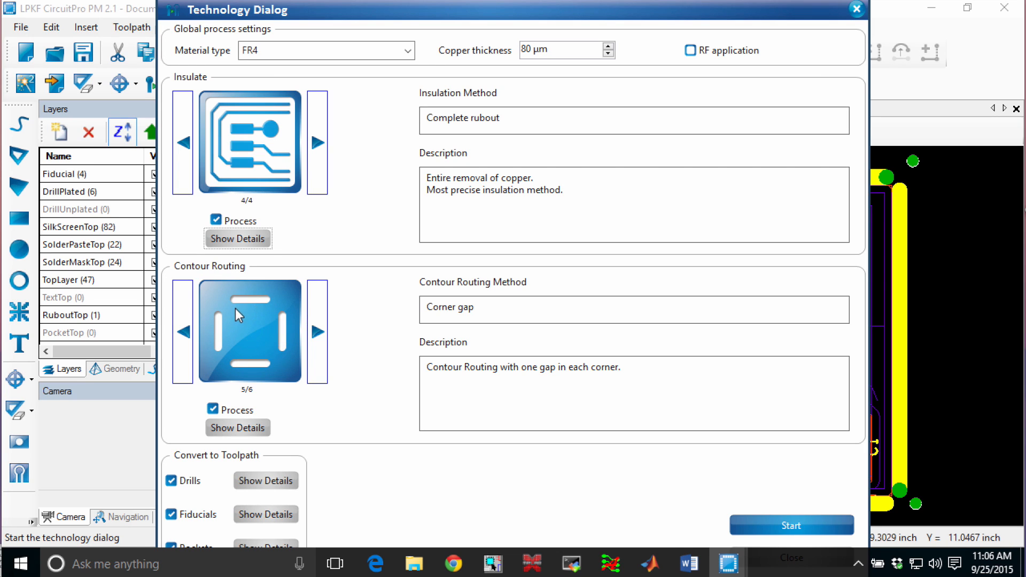
mouse_move(231, 312)
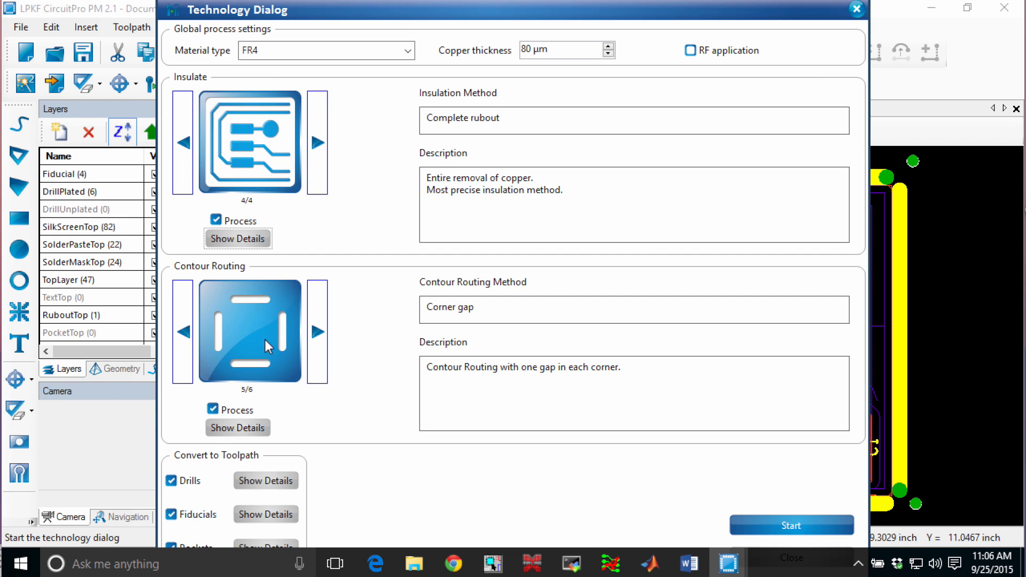
left_click(317, 330)
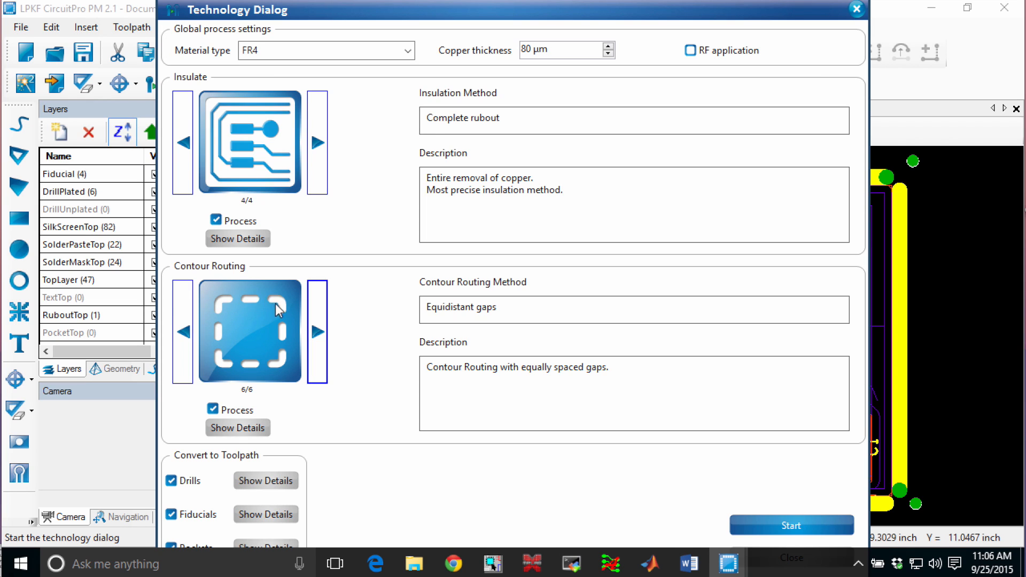
mouse_move(245, 310)
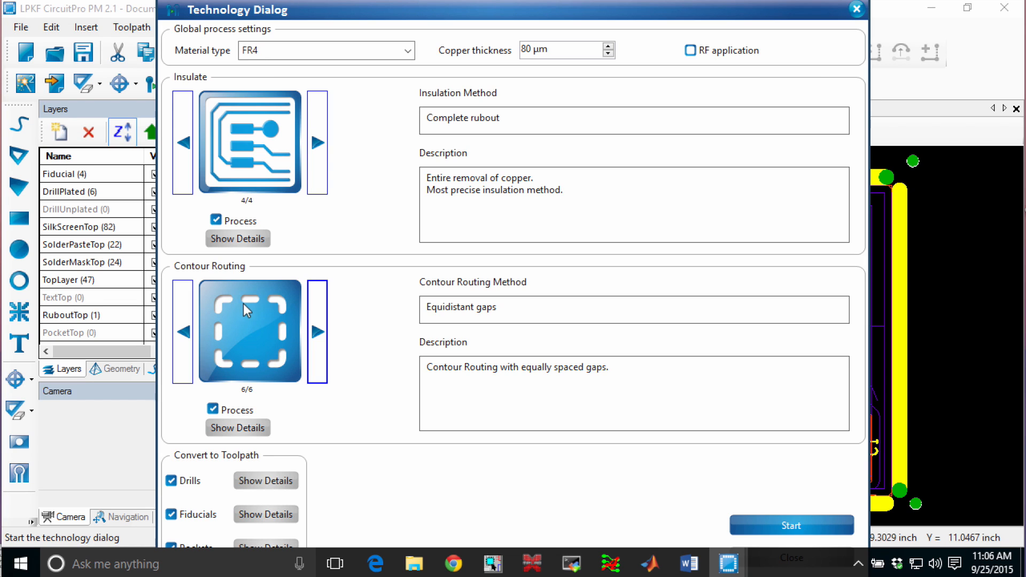
mouse_move(223, 333)
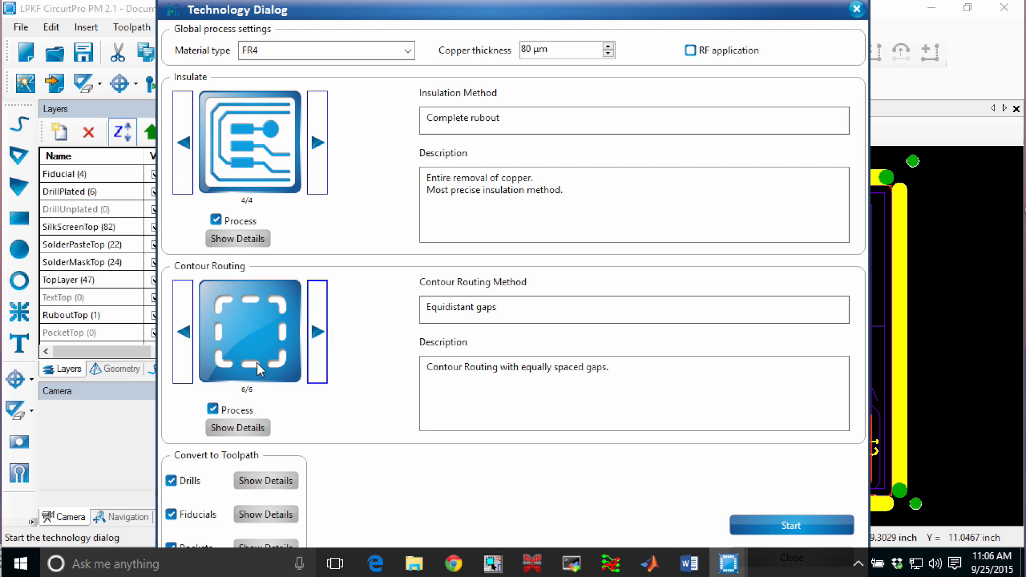
mouse_move(317, 332)
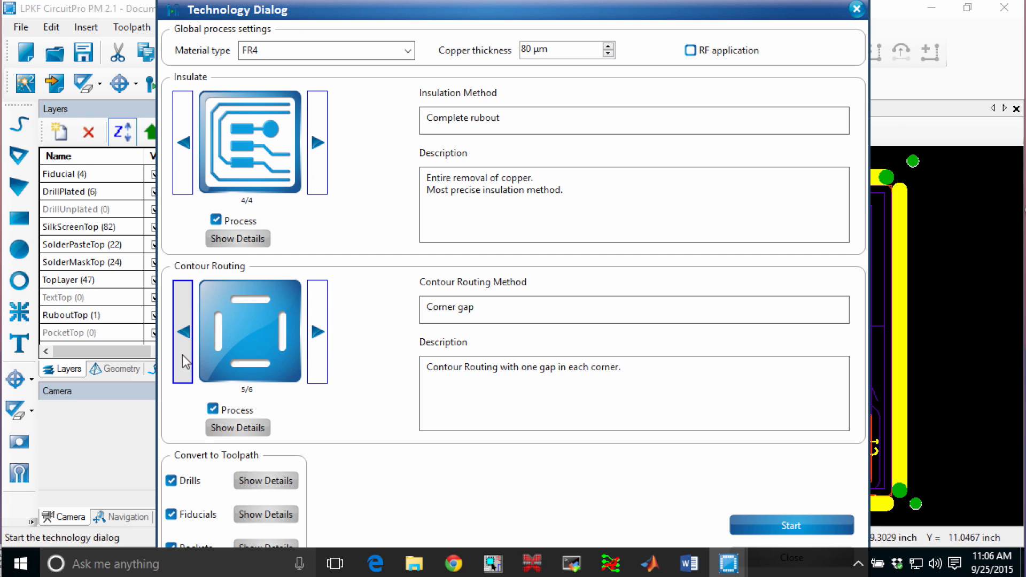
left_click(181, 332)
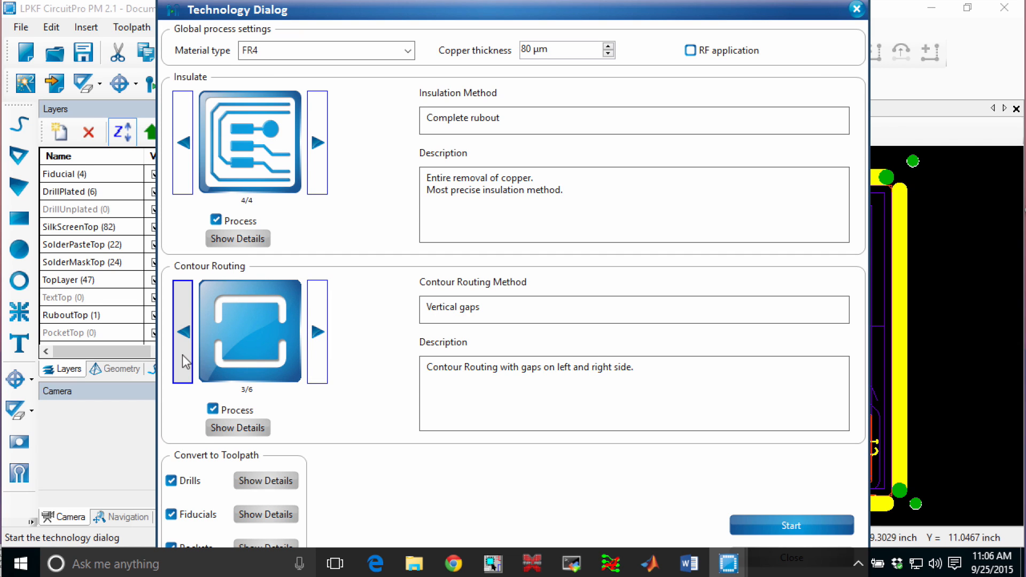
left_click(181, 331)
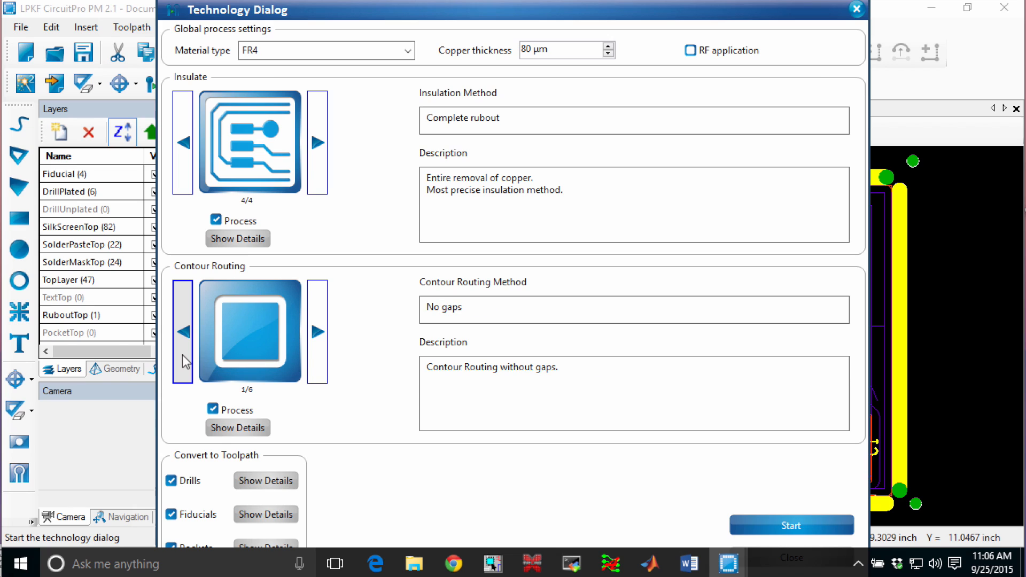
mouse_move(234, 362)
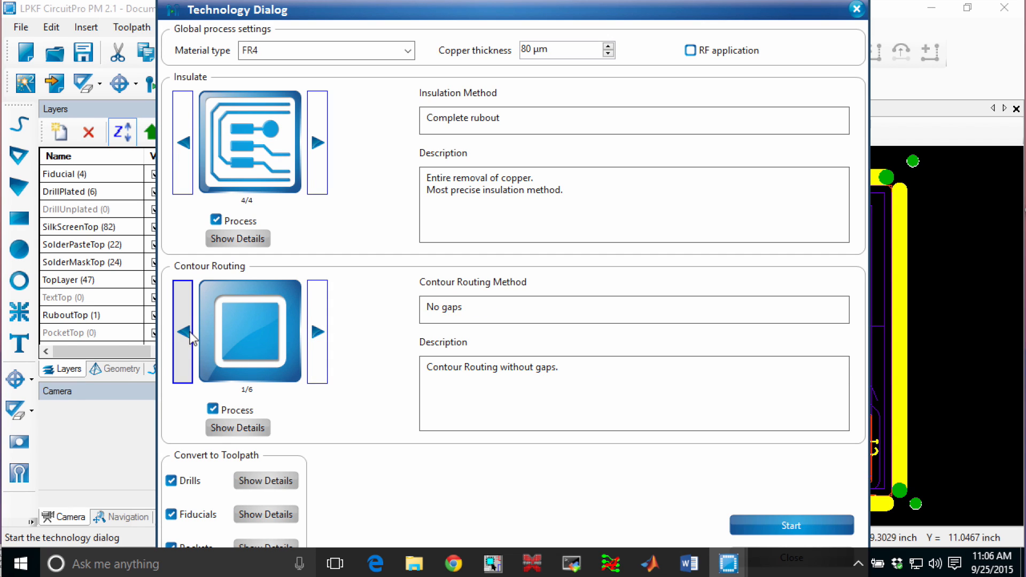
Step: Cycle through edge and equidistant gaps, settling on corner gap (5/6) contour routing
left_click(318, 332)
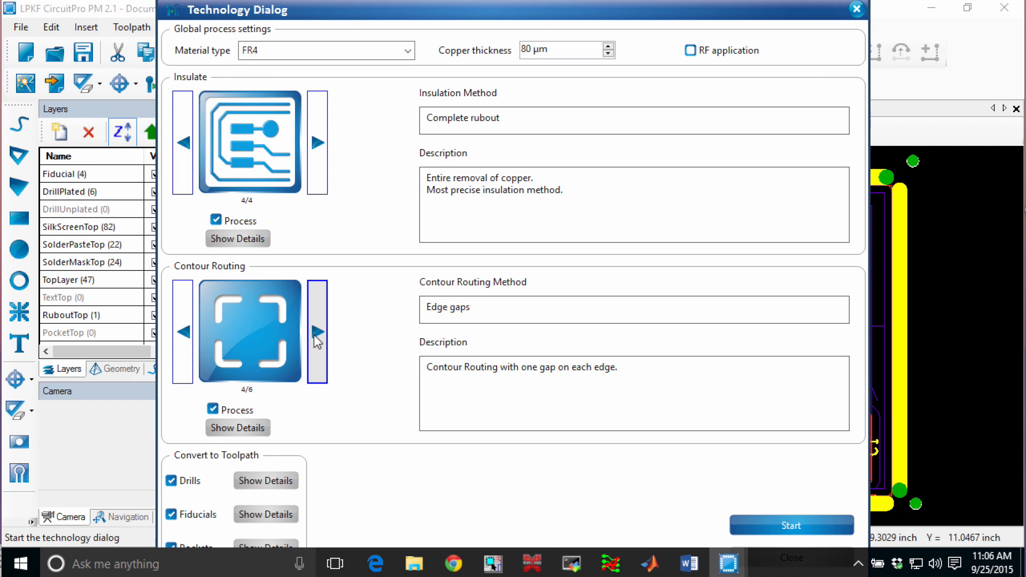
left_click(316, 332)
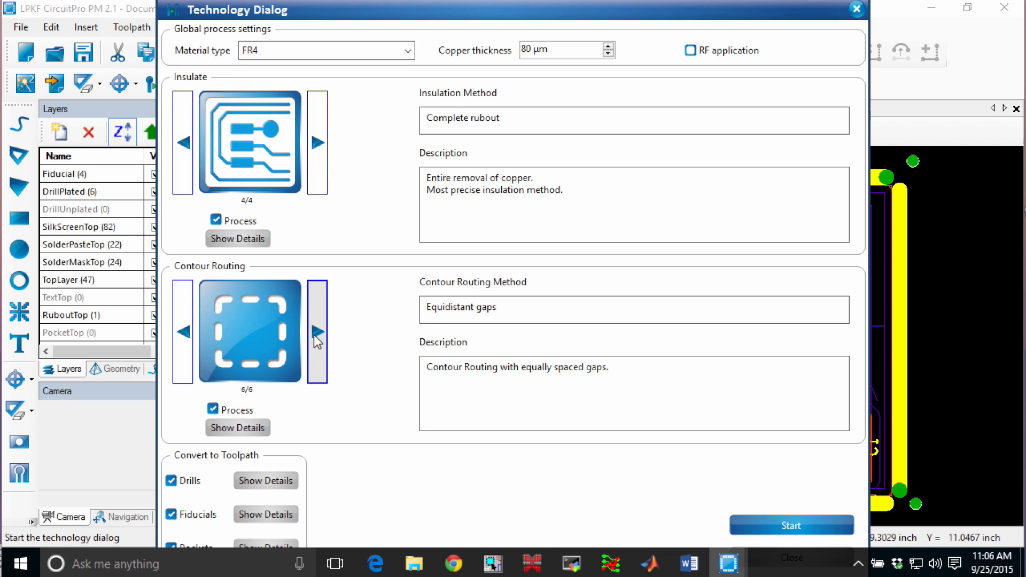
left_click(317, 332)
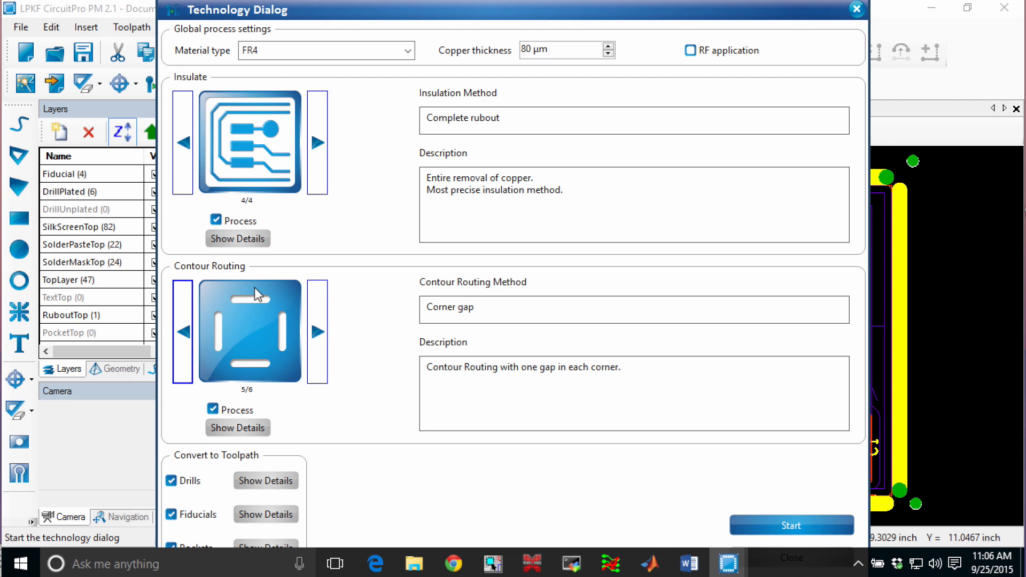
mouse_move(229, 320)
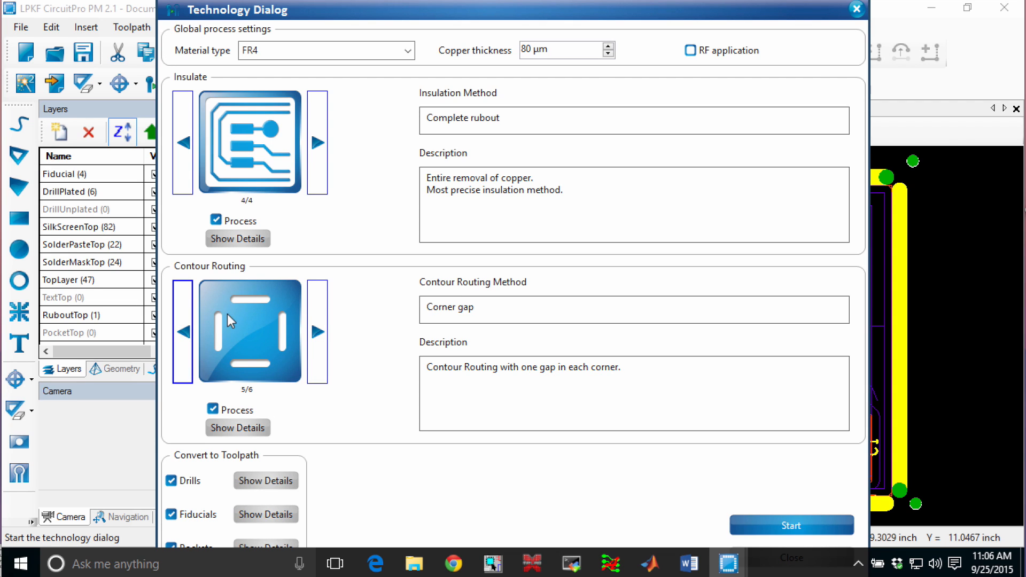
mouse_move(308, 358)
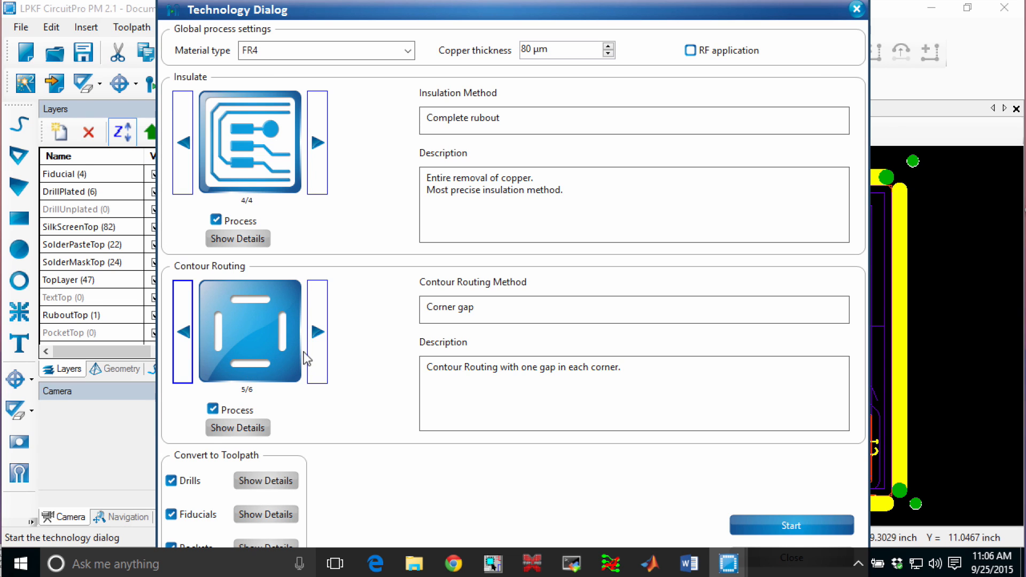
left_click(317, 332)
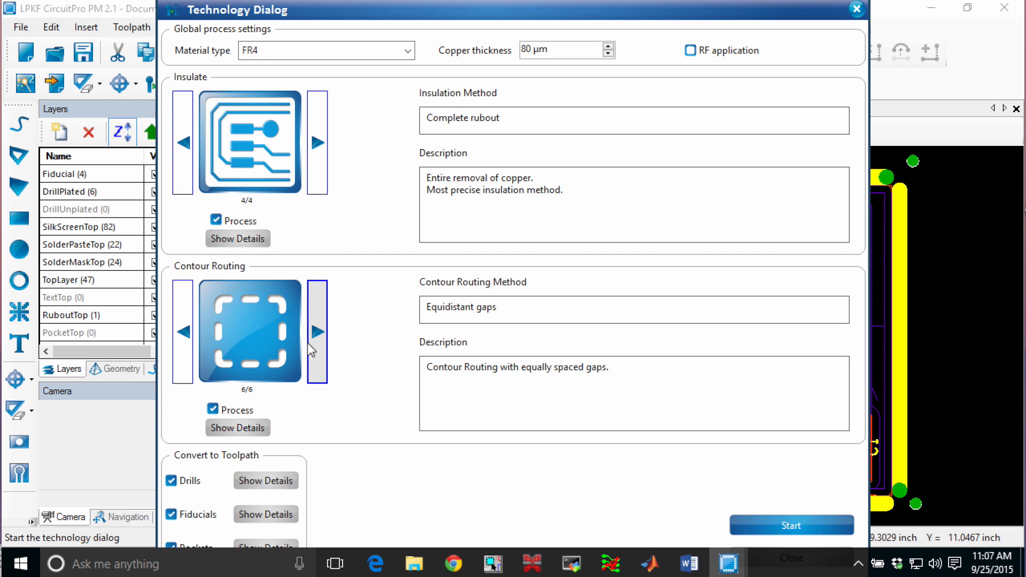
left_click(182, 331)
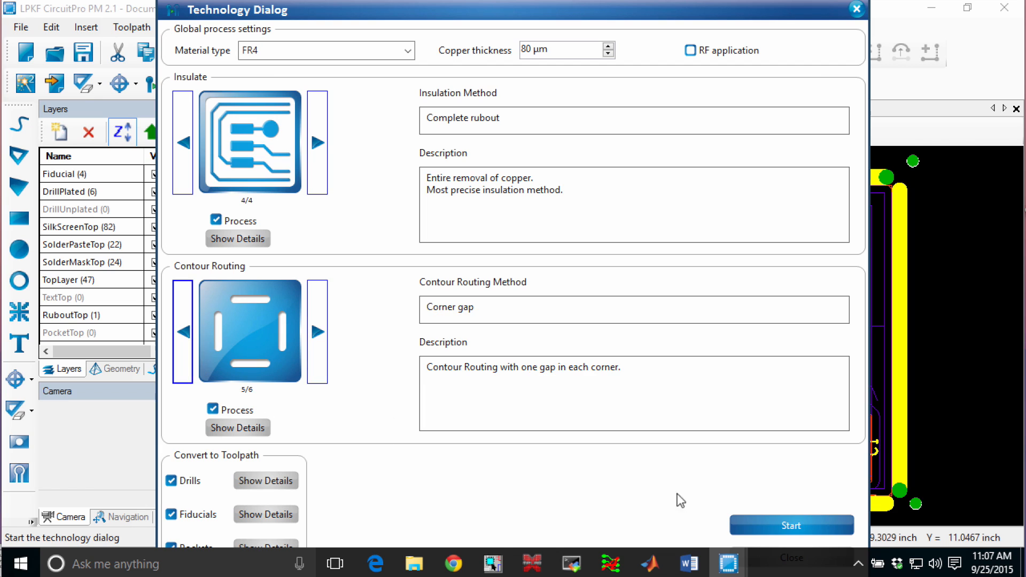
Step: Compute the insulation and contour routing toolpaths and close the Computation Results
left_click(790, 525)
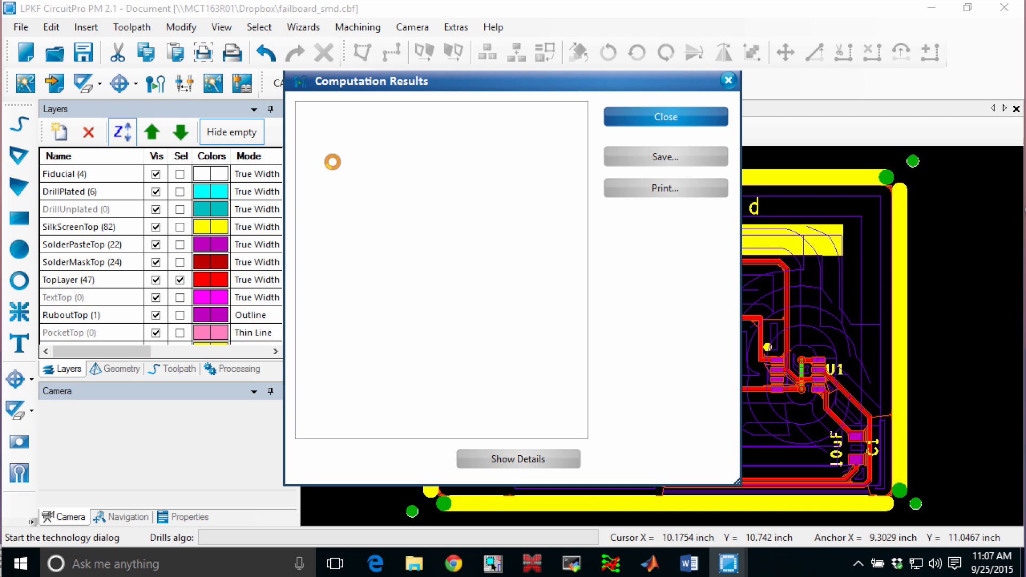
left_click(518, 458)
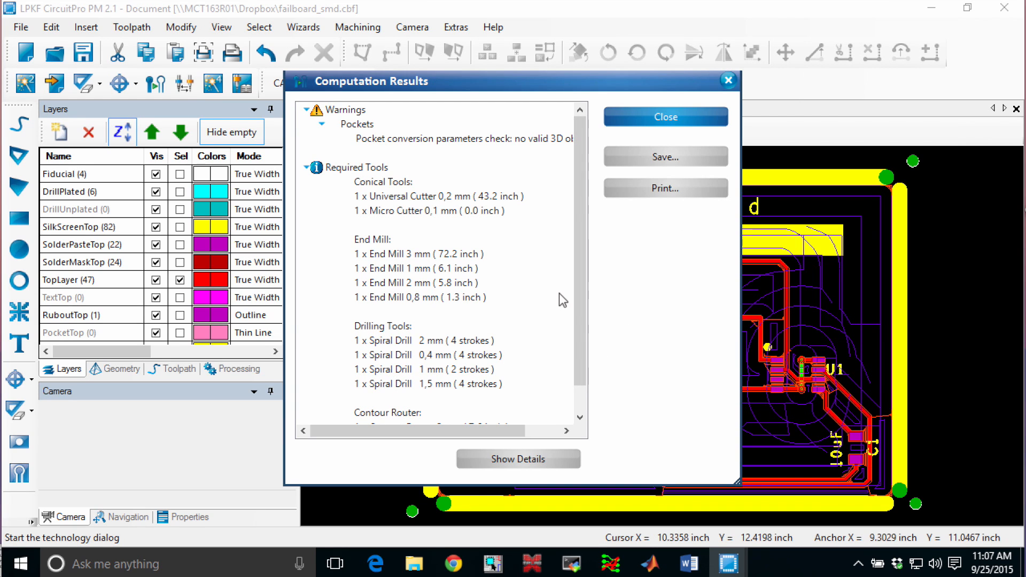
left_click(664, 116)
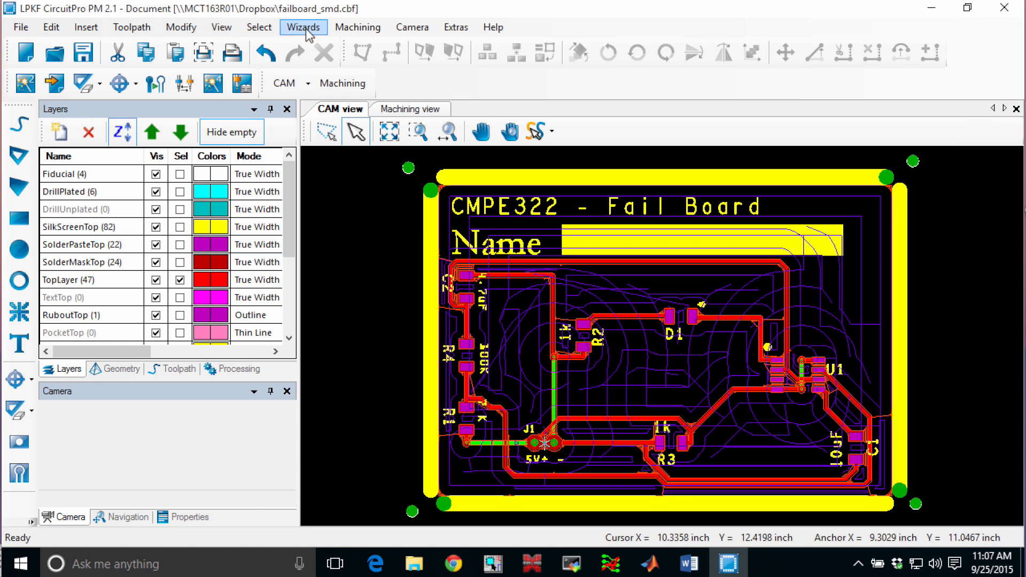
Step: Browse the Wizards menu, then show the Machining menu commands
left_click(302, 27)
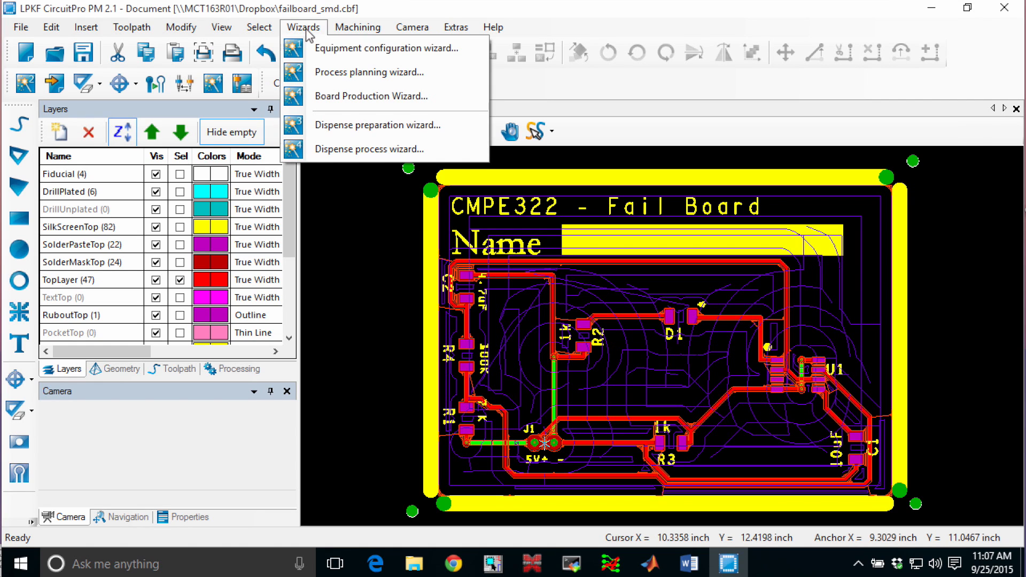
mouse_move(371, 96)
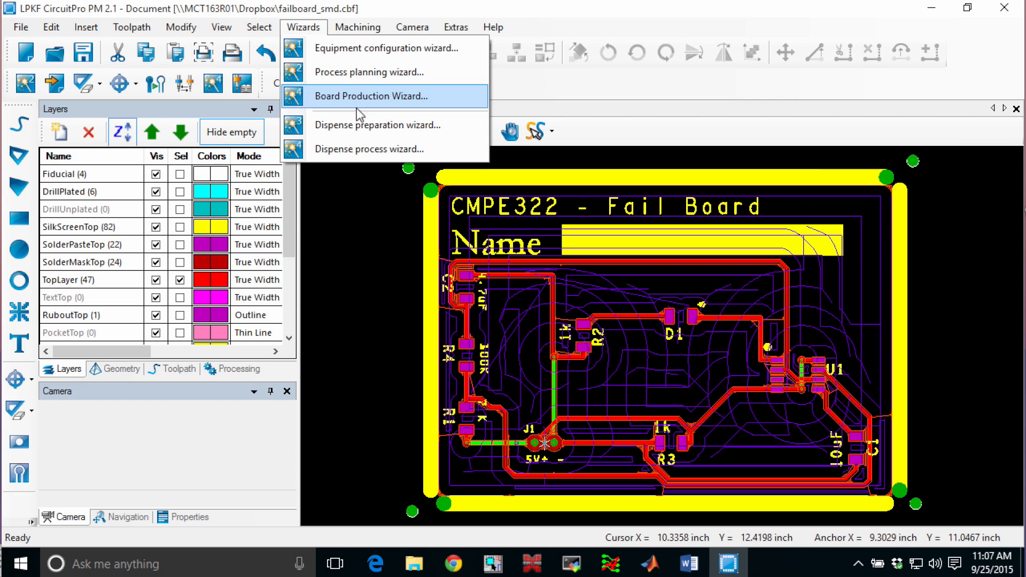
mouse_move(370, 97)
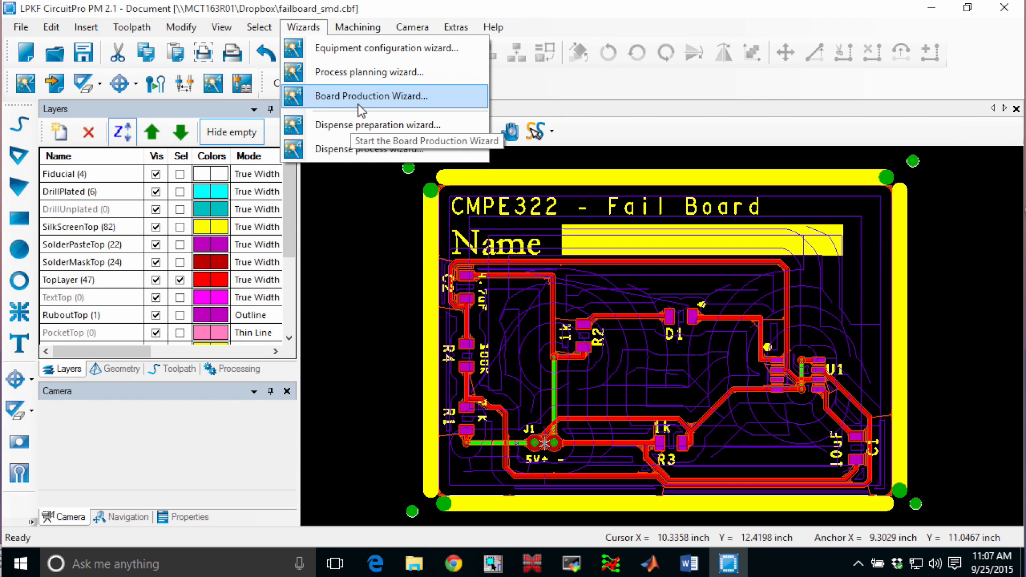
left_click(370, 96)
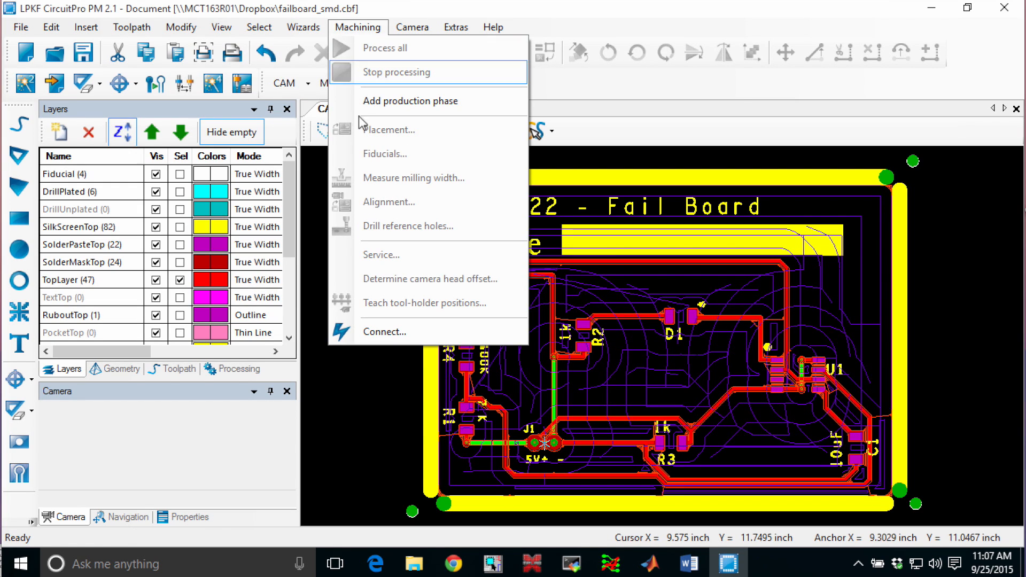
mouse_move(386, 336)
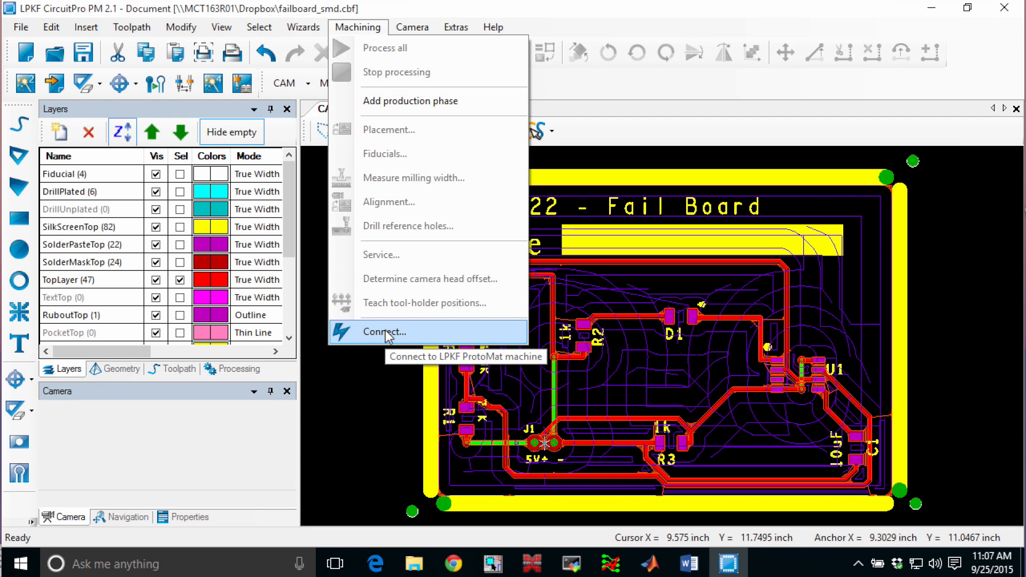
Step: Connect to the Virtual machine from the Machining connection dialog
left_click(385, 332)
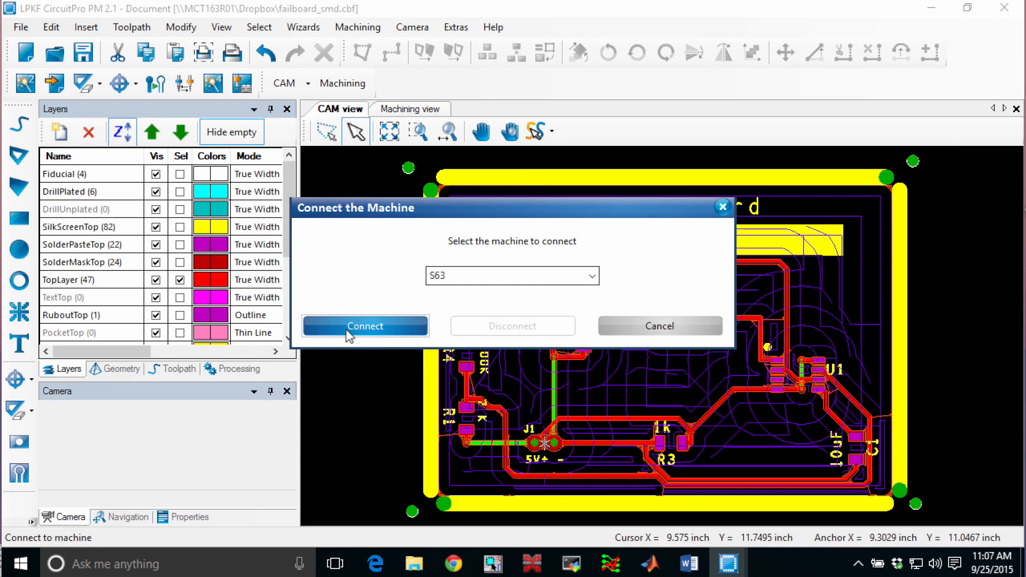
left_click(589, 275)
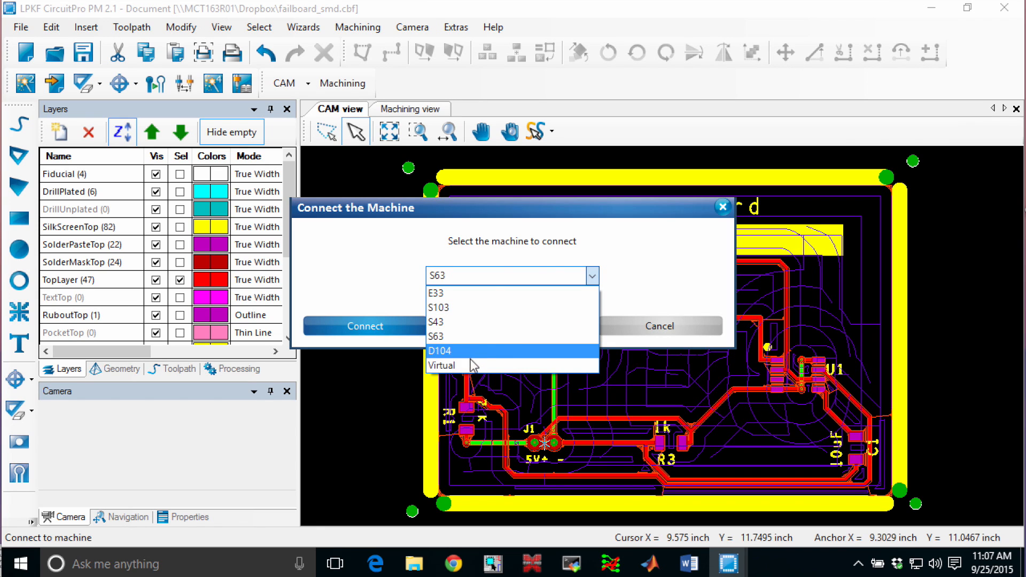
mouse_move(462, 350)
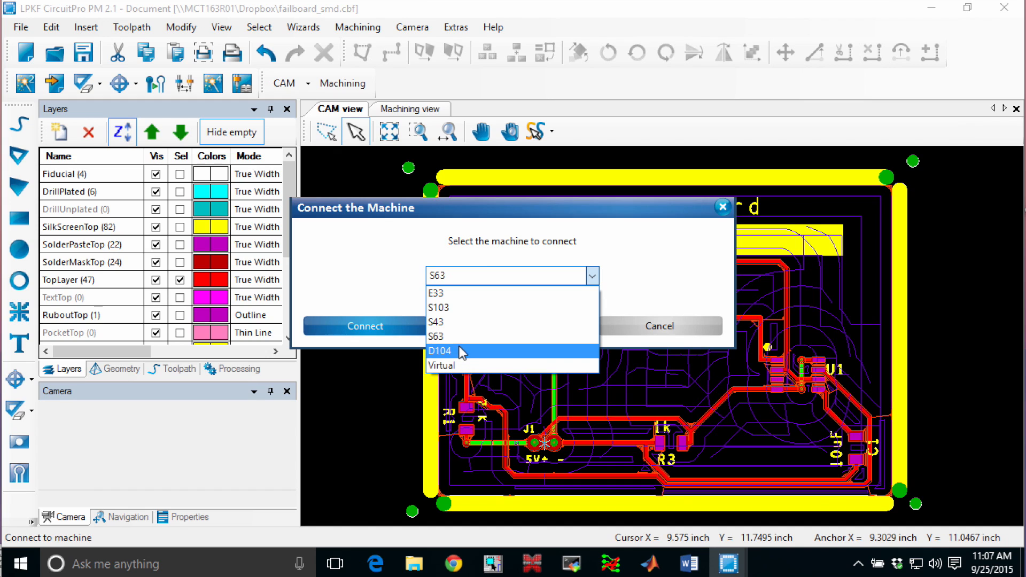
mouse_move(455, 365)
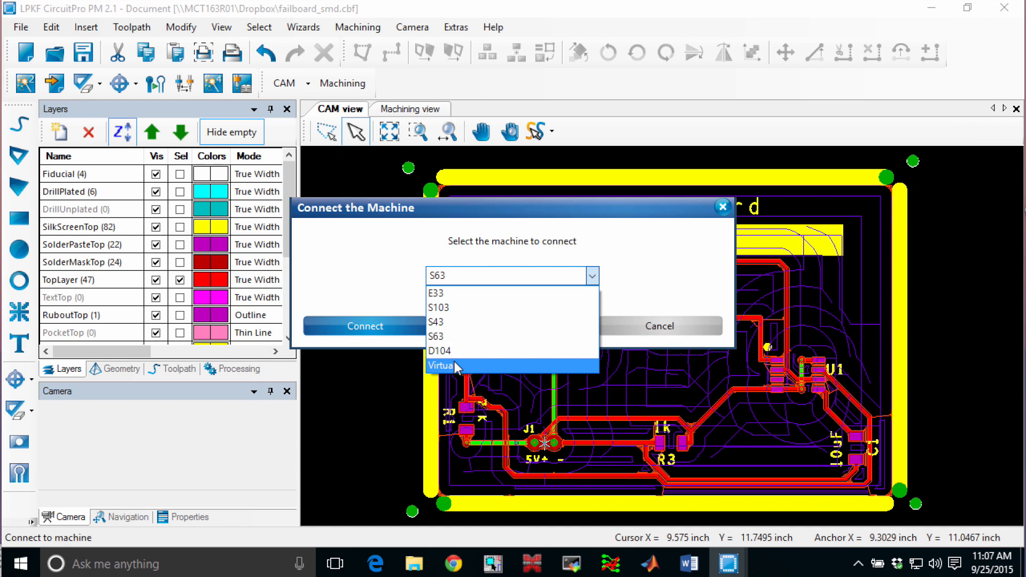
left_click(446, 365)
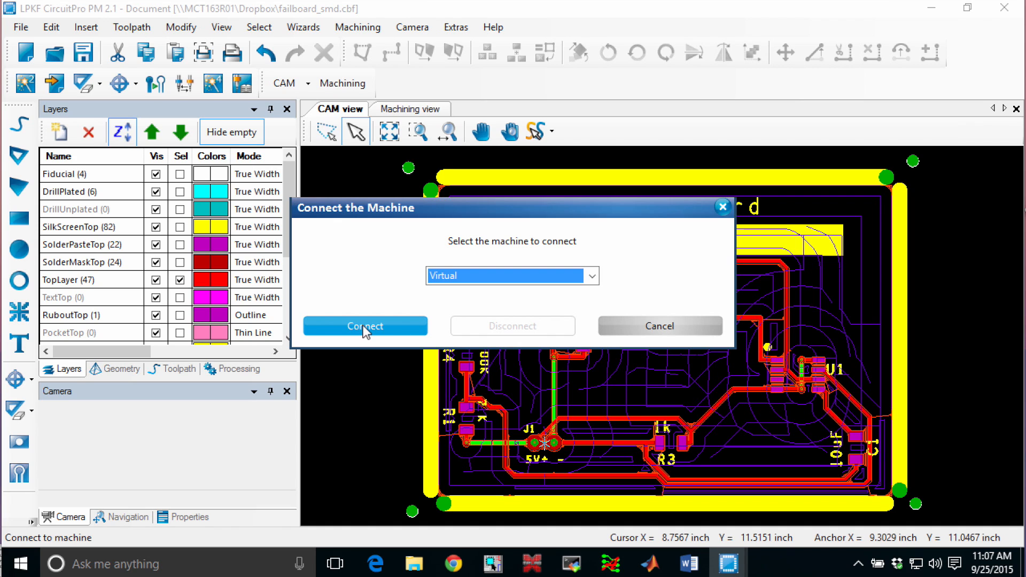
left_click(365, 326)
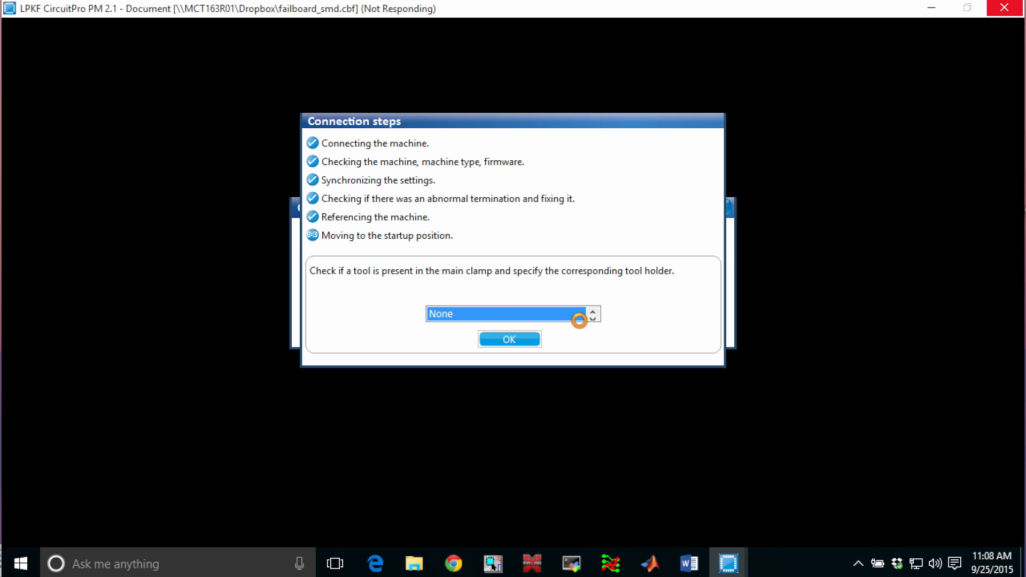
Step: Confirm tool holder None and wait for the unresponsive program to finish connecting
left_click(508, 339)
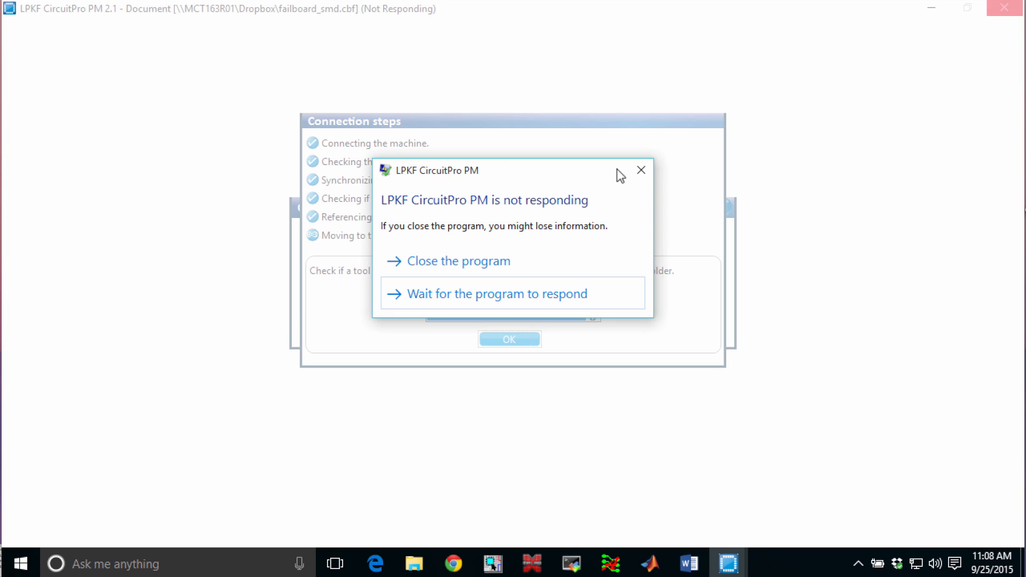
left_click(496, 293)
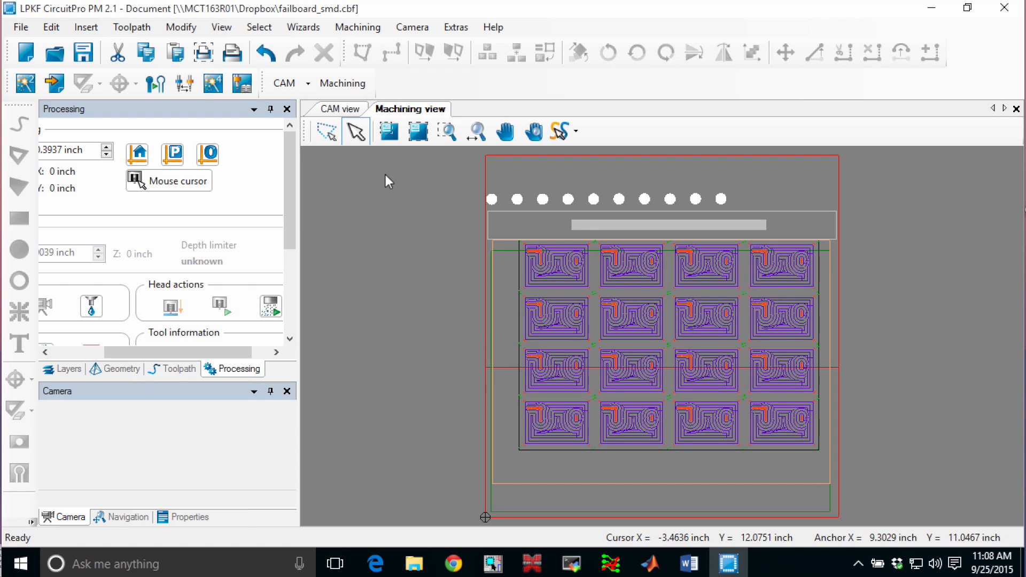
mouse_move(402, 117)
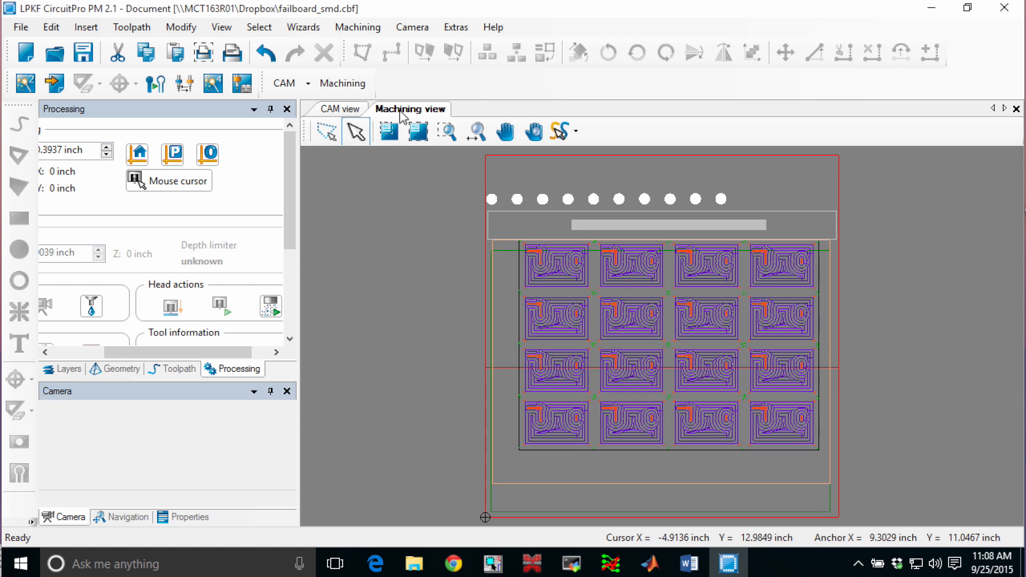
mouse_move(528, 286)
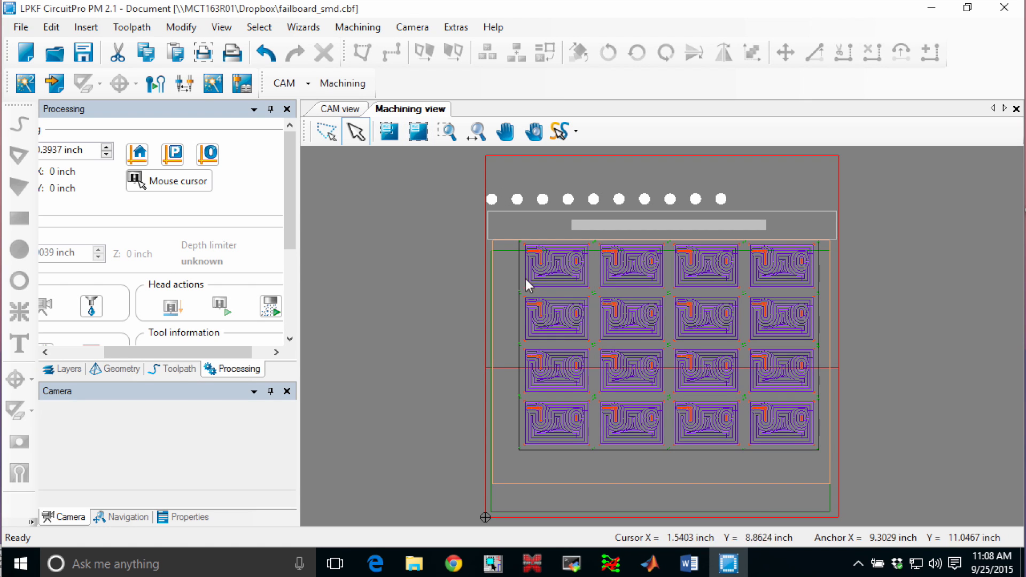
mouse_move(592, 232)
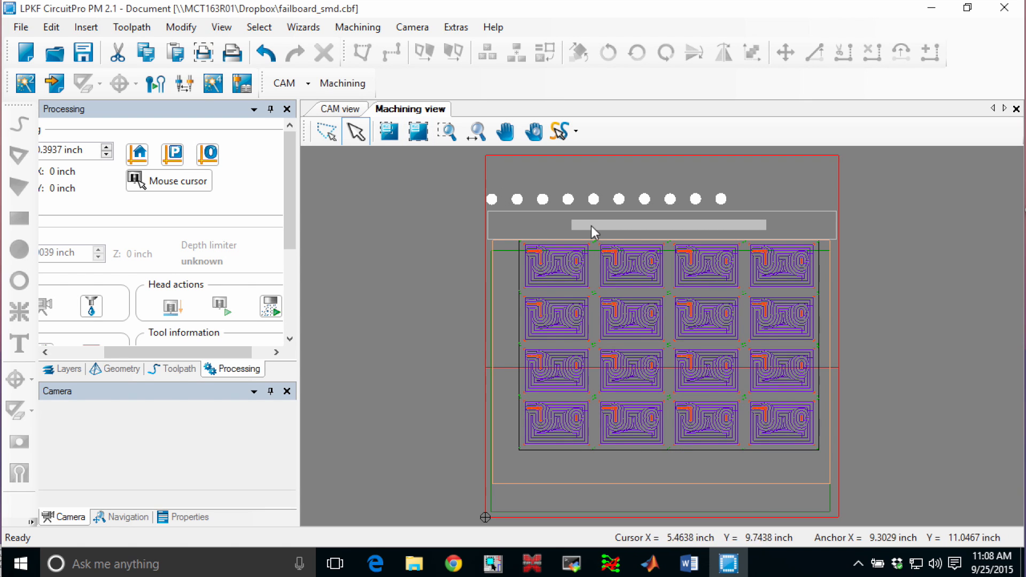
mouse_move(446, 331)
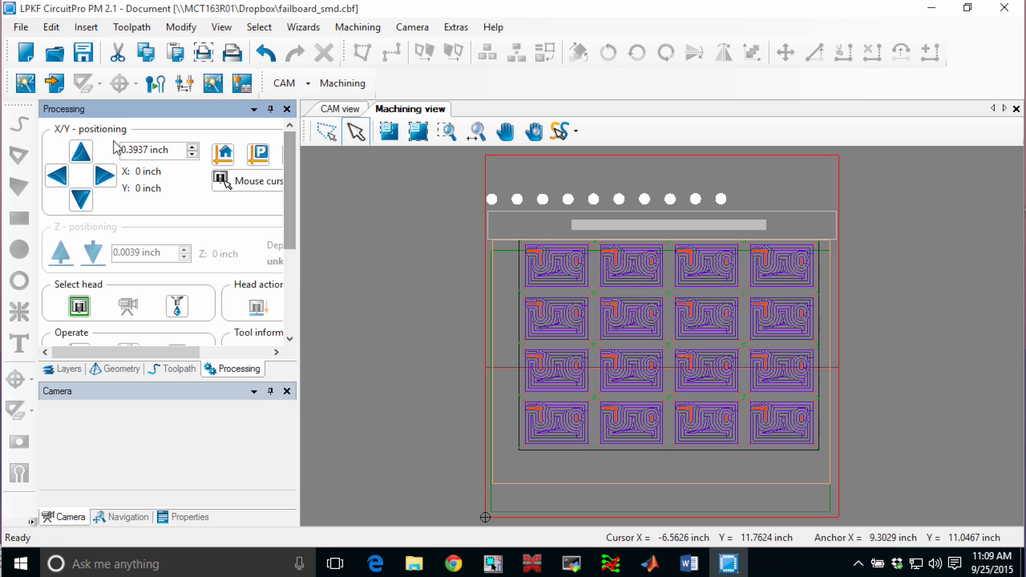
mouse_move(314, 503)
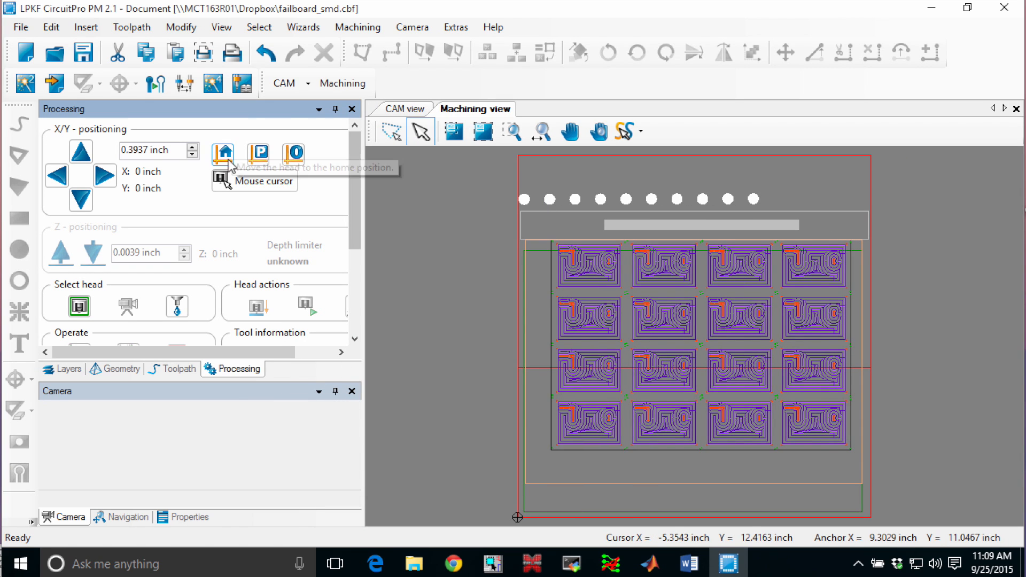
mouse_move(258, 152)
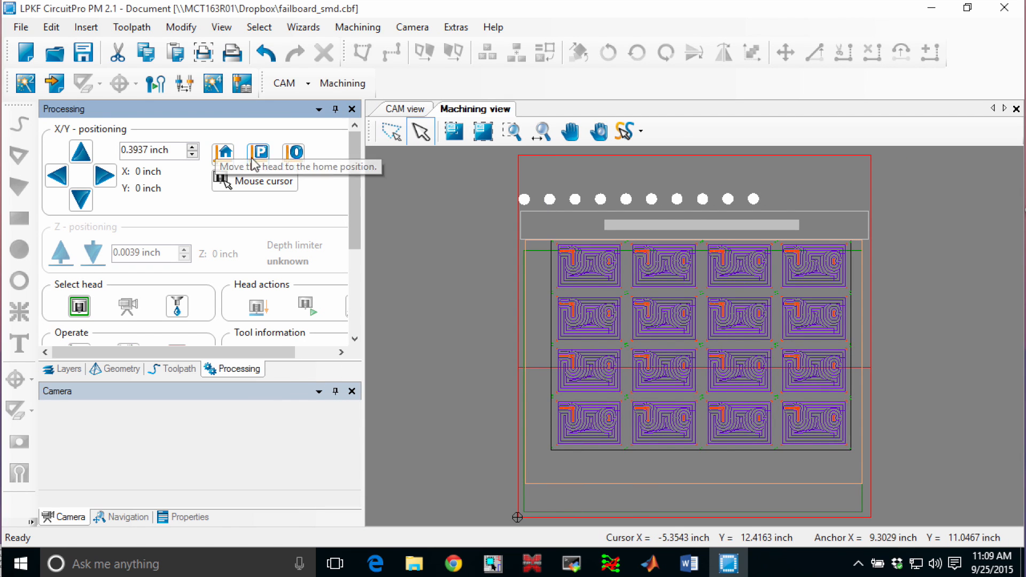
mouse_move(476, 502)
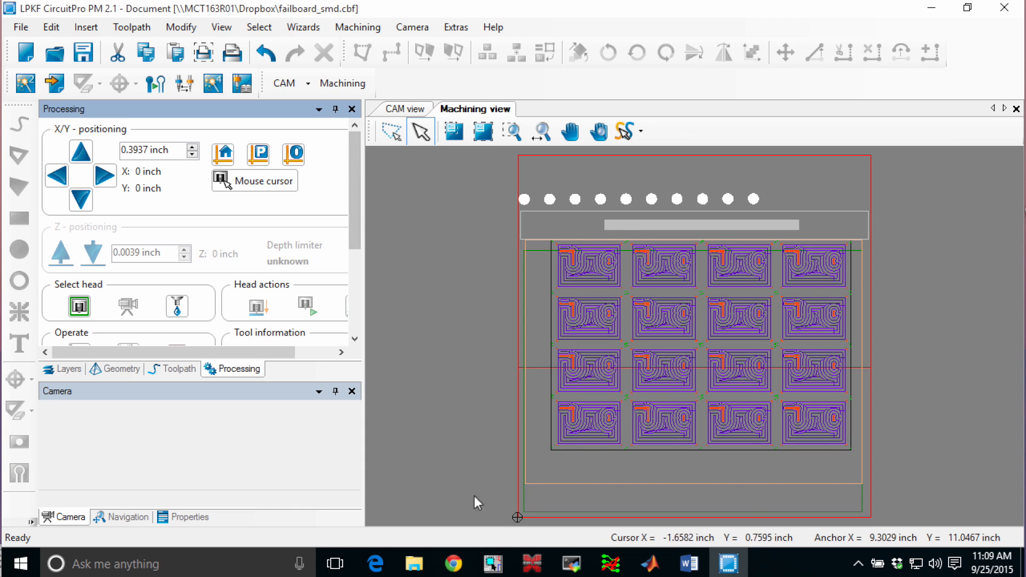
mouse_move(517, 521)
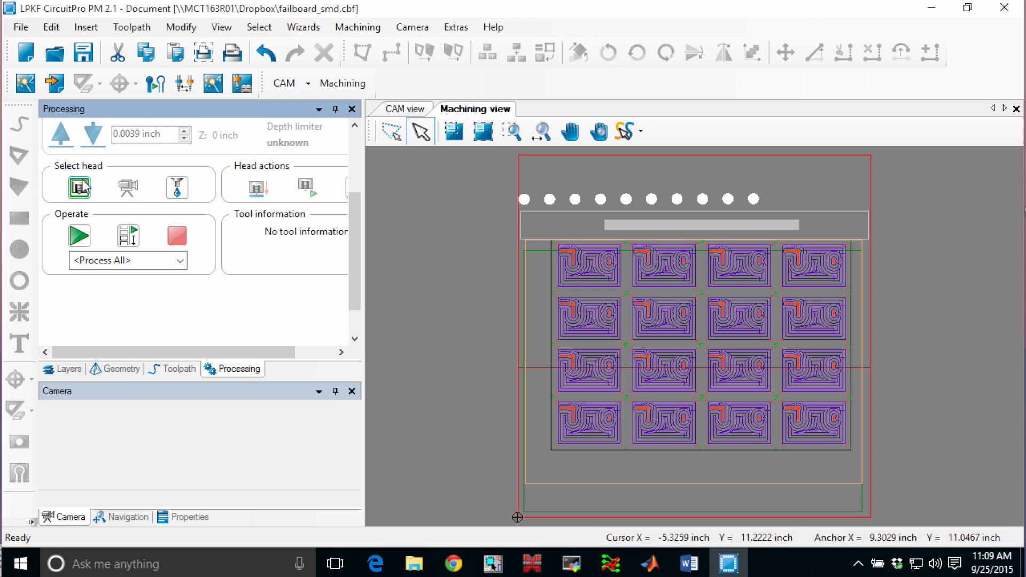
mouse_move(82, 188)
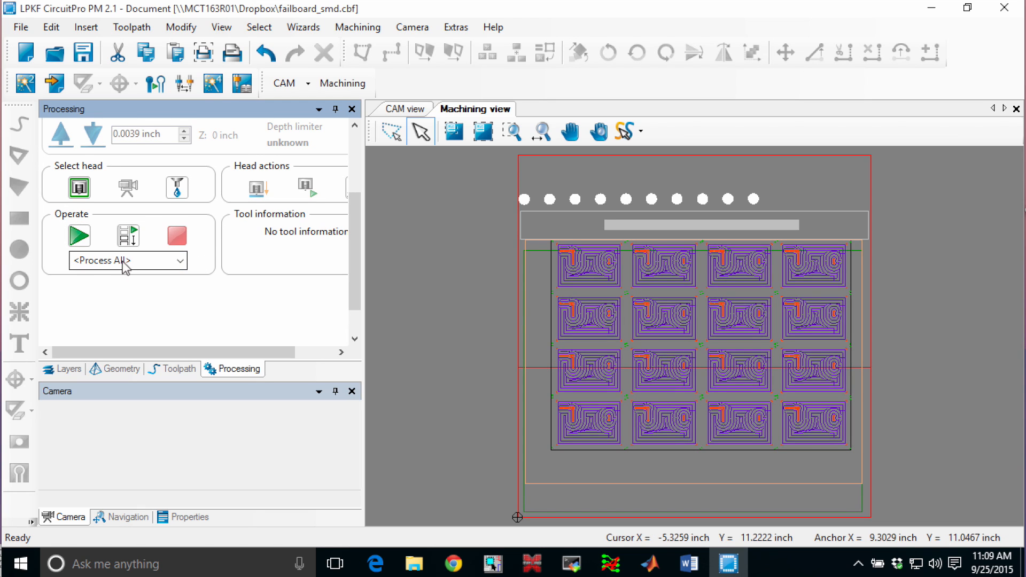
left_click(179, 261)
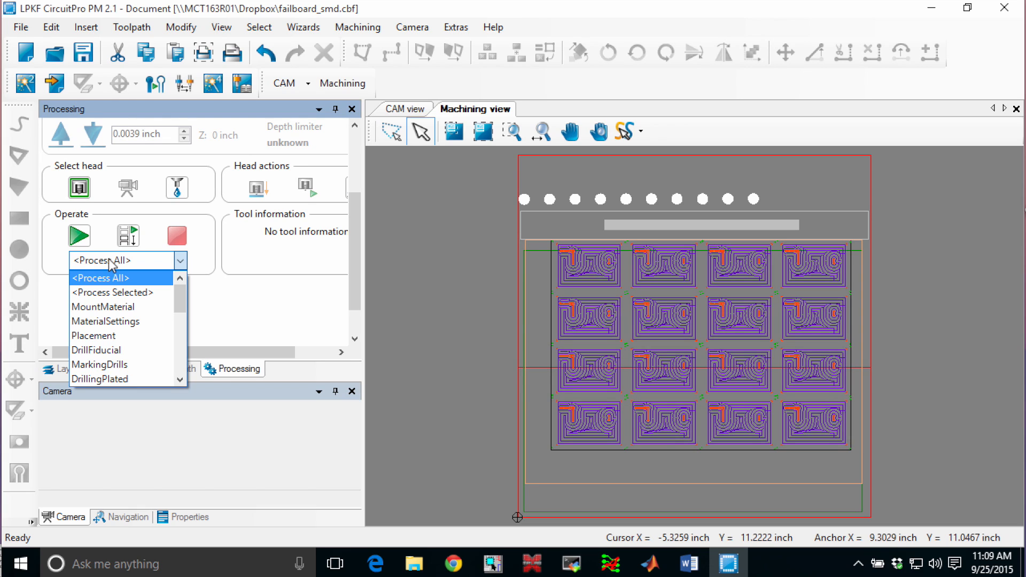
mouse_move(200, 257)
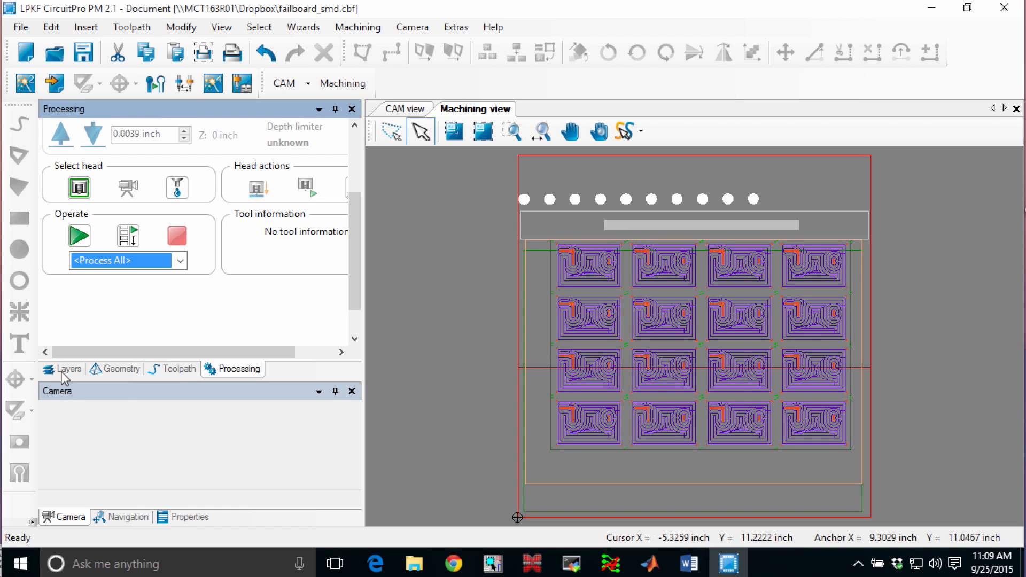
mouse_move(181, 376)
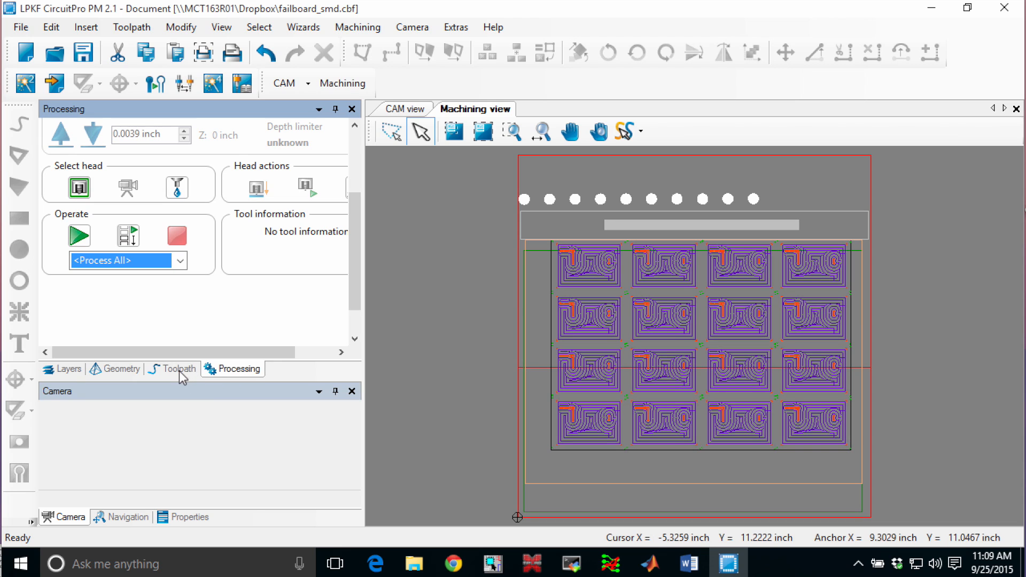
Step: Expand the Toolpaths folder to list insulating, contour routing and drilling toolpaths
left_click(174, 368)
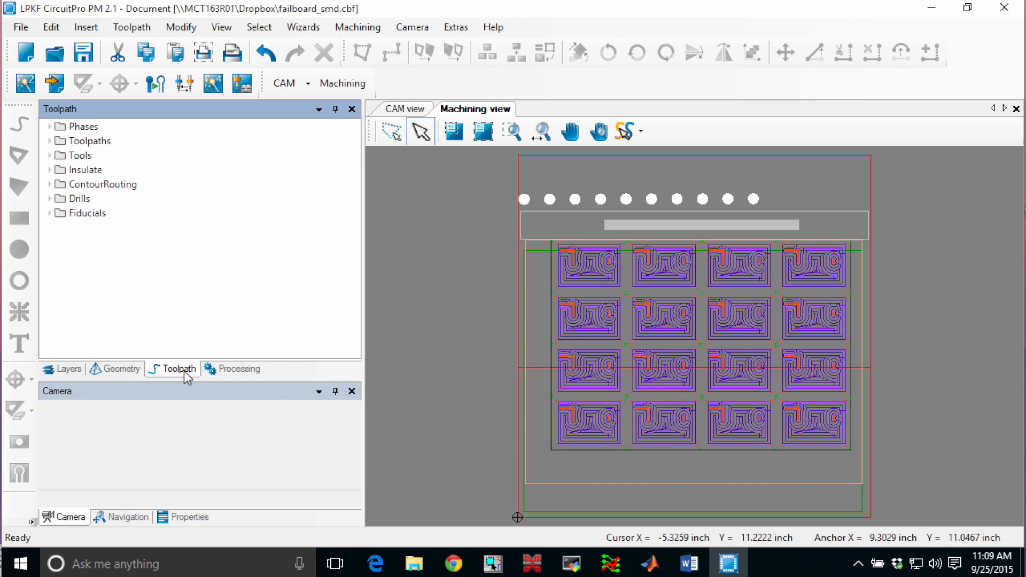
left_click(51, 126)
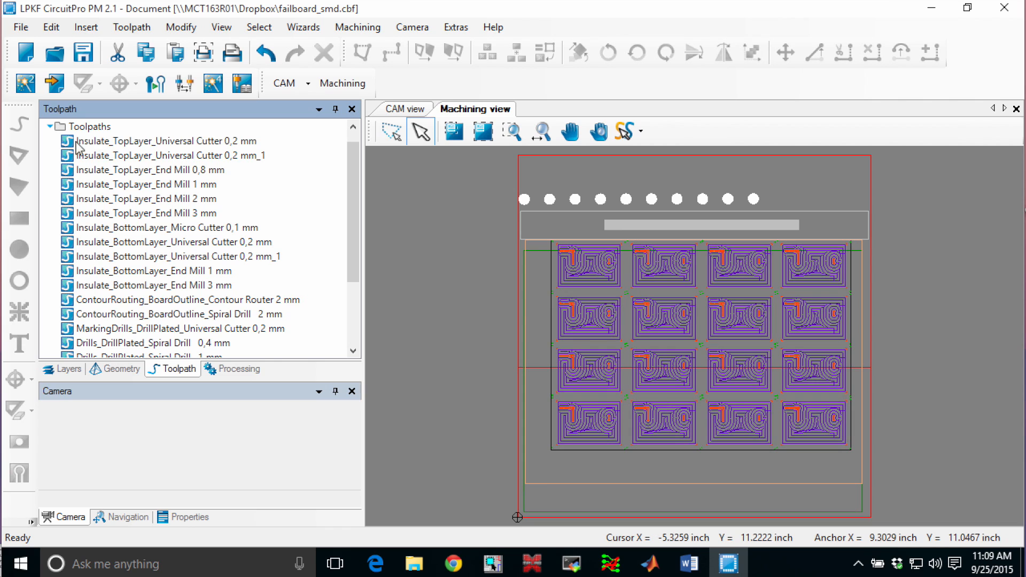
scroll("down", 3)
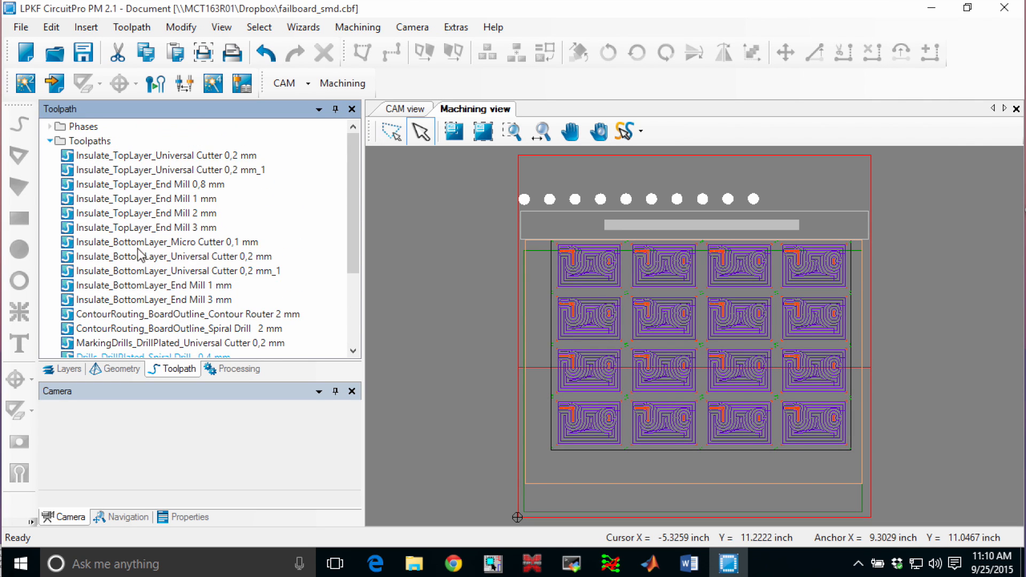
mouse_move(155, 84)
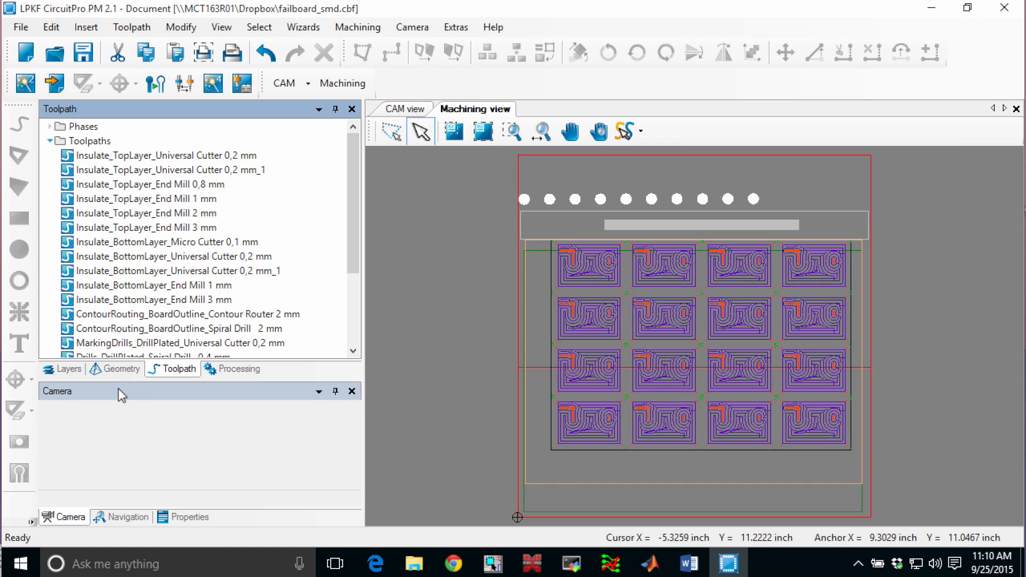
Step: Return to the processing panel and show the Wizards list with Board Production Wizard
left_click(233, 368)
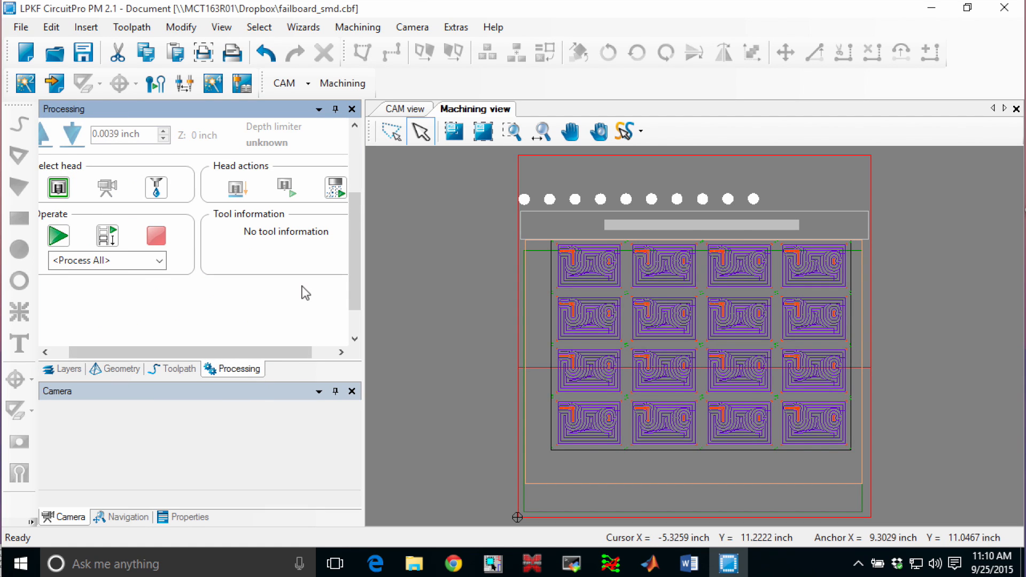
mouse_move(301, 318)
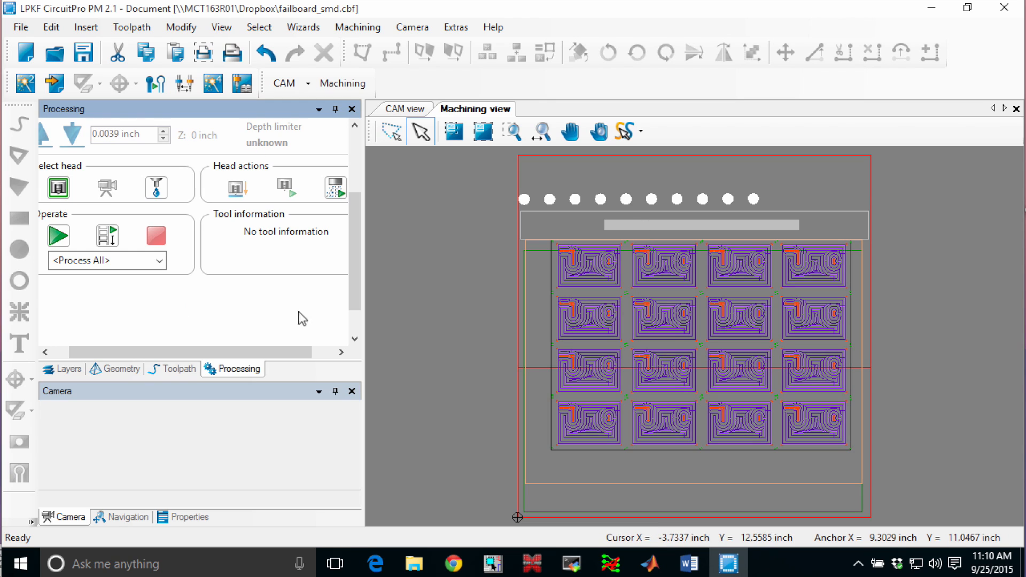
mouse_move(308, 18)
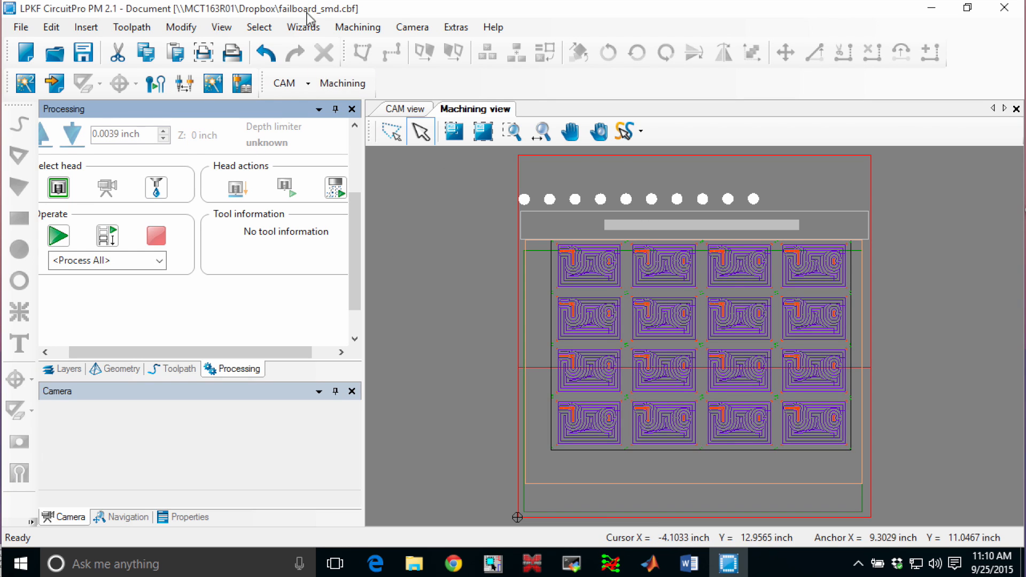
left_click(302, 27)
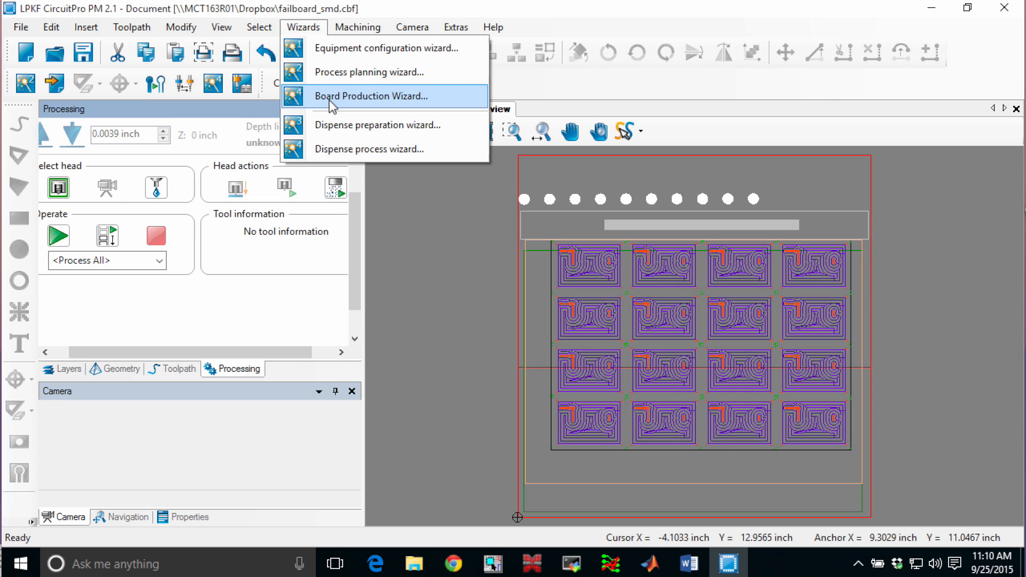
Step: Start the Board Production Wizard at its Mount material step
left_click(371, 96)
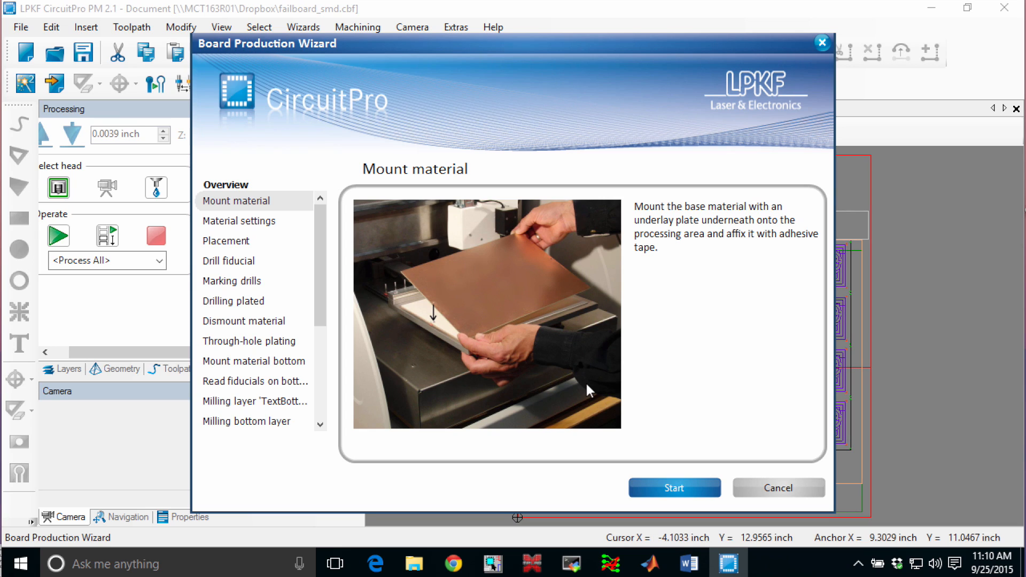
mouse_move(664, 456)
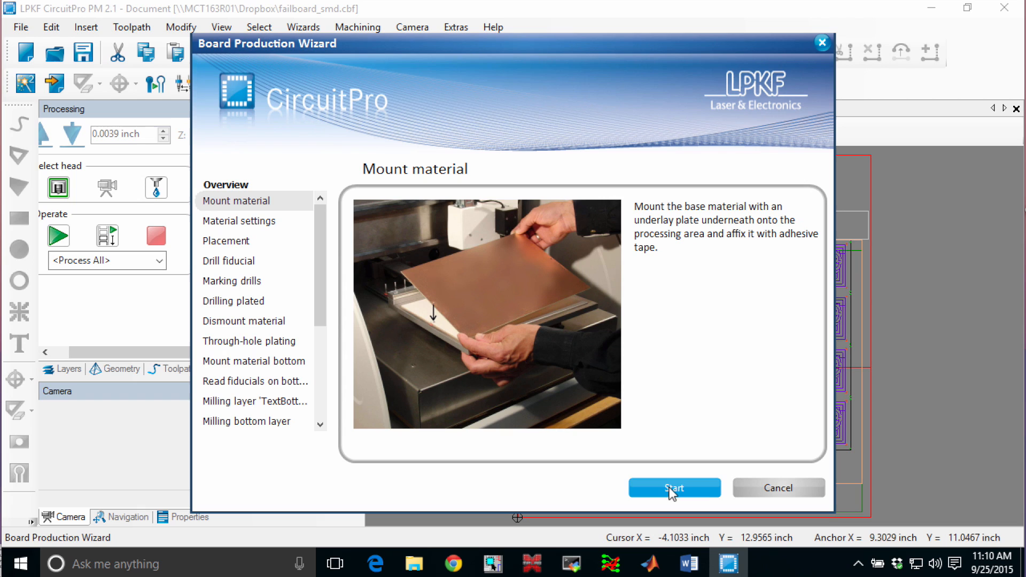
mouse_move(657, 260)
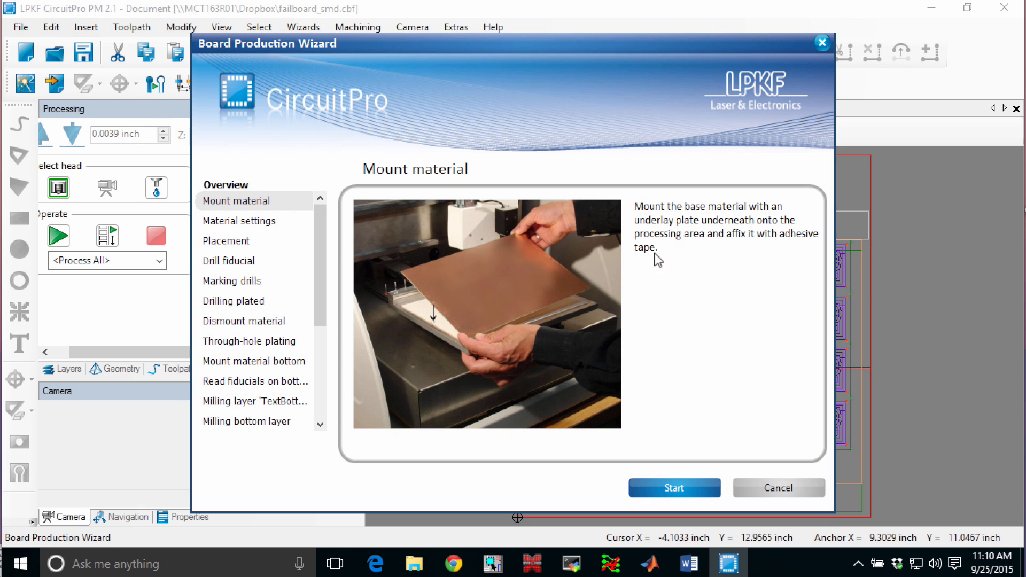
mouse_move(664, 262)
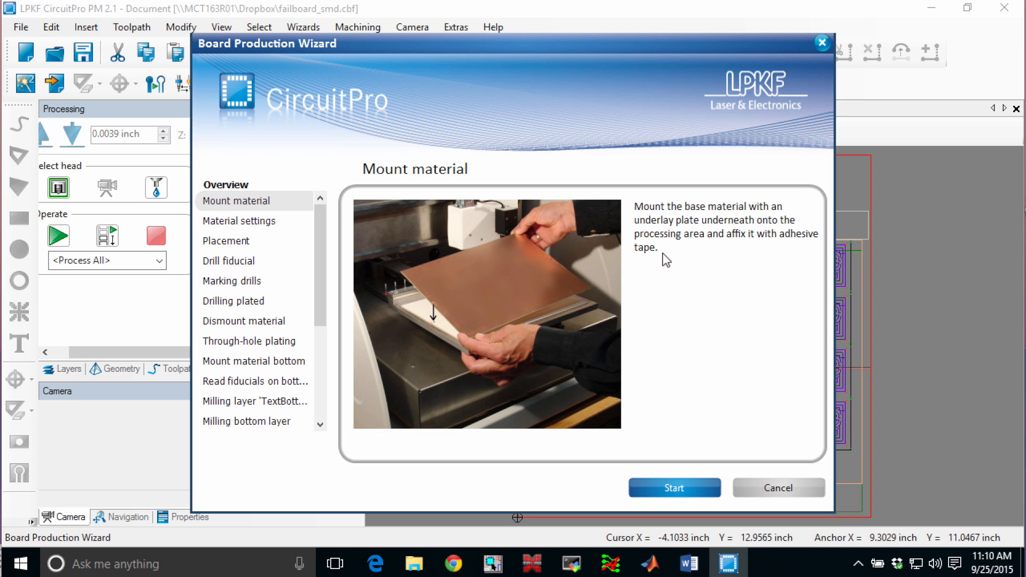
mouse_move(659, 312)
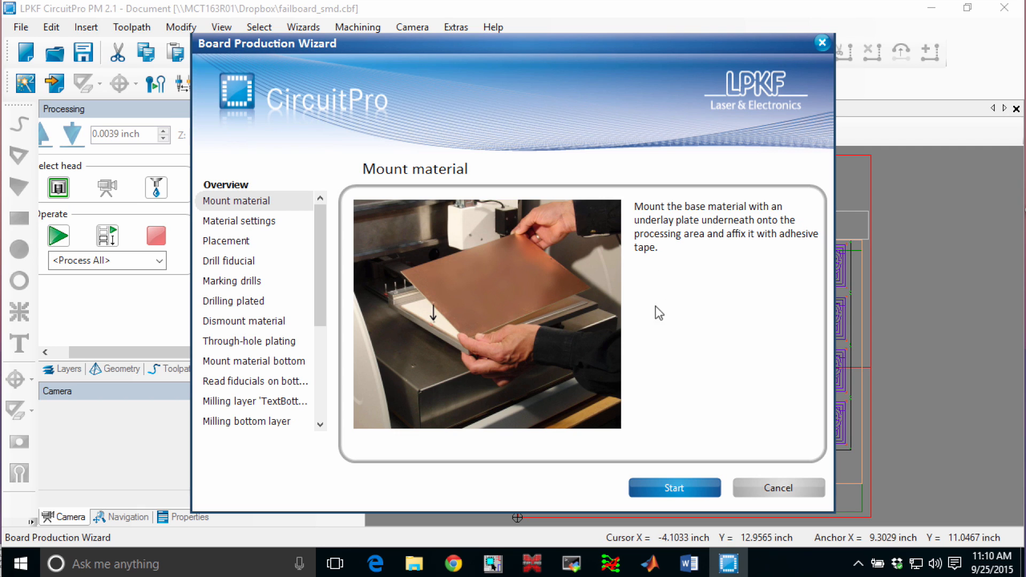
mouse_move(665, 291)
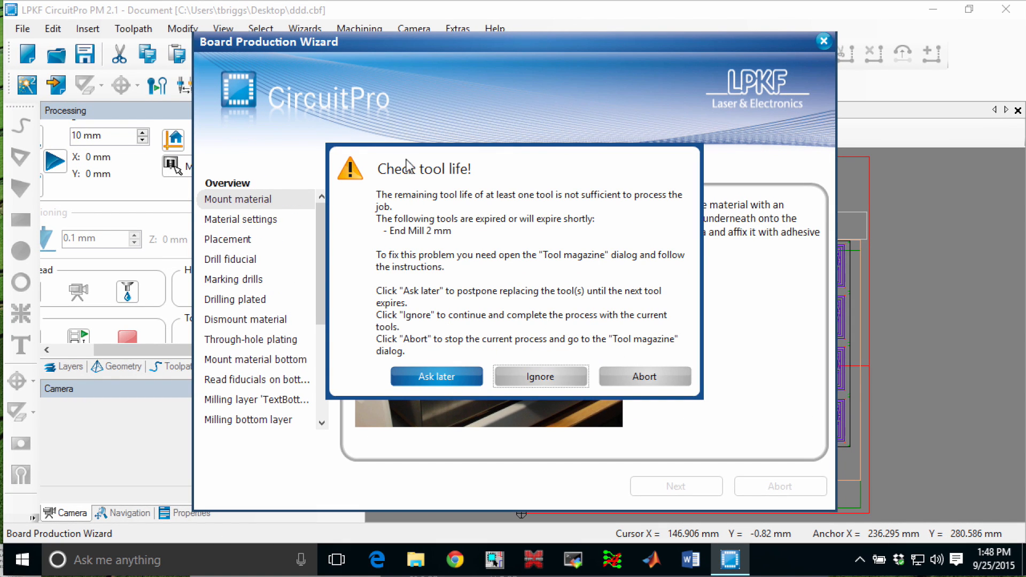
mouse_move(444, 196)
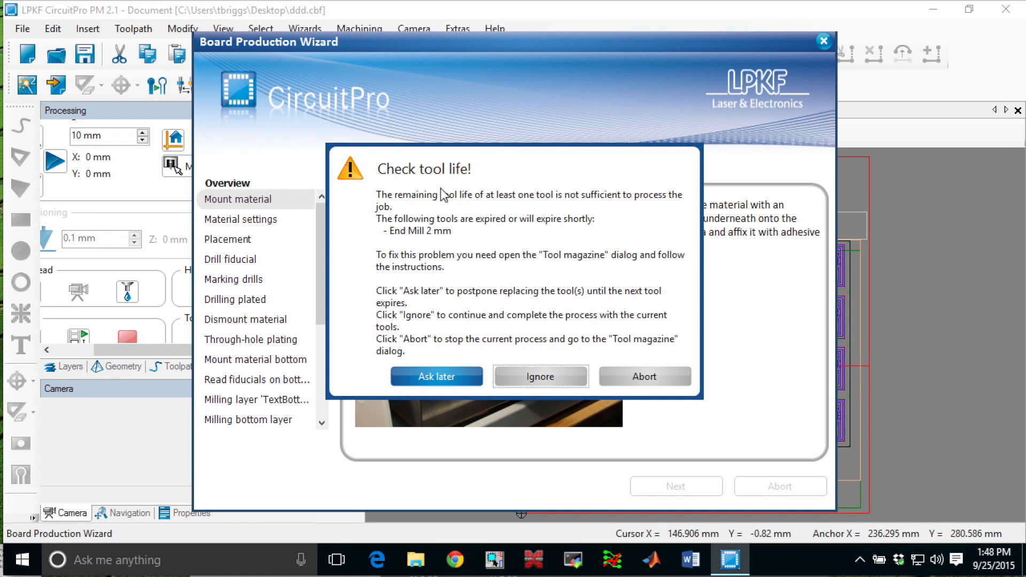
mouse_move(426, 256)
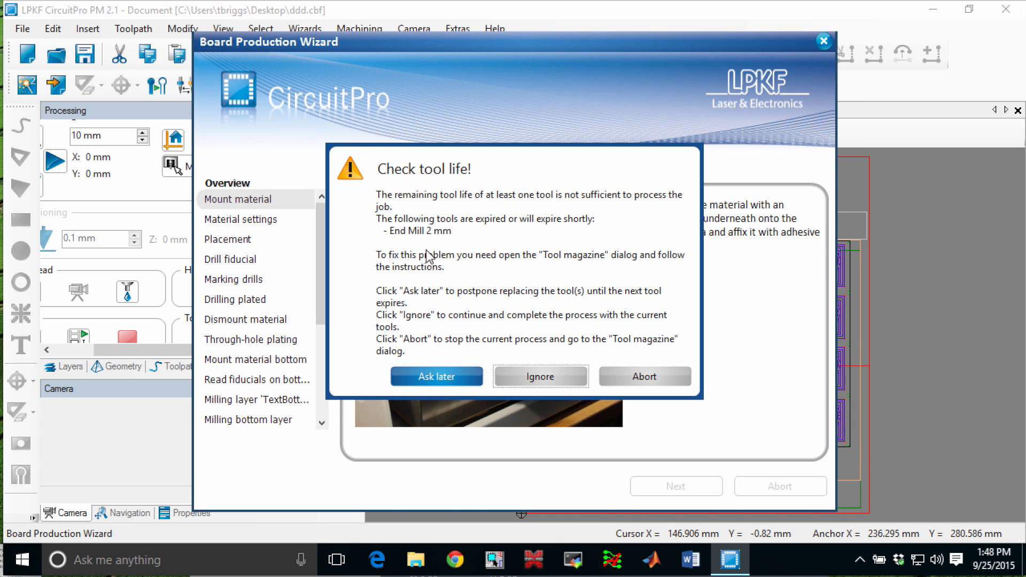
mouse_move(404, 244)
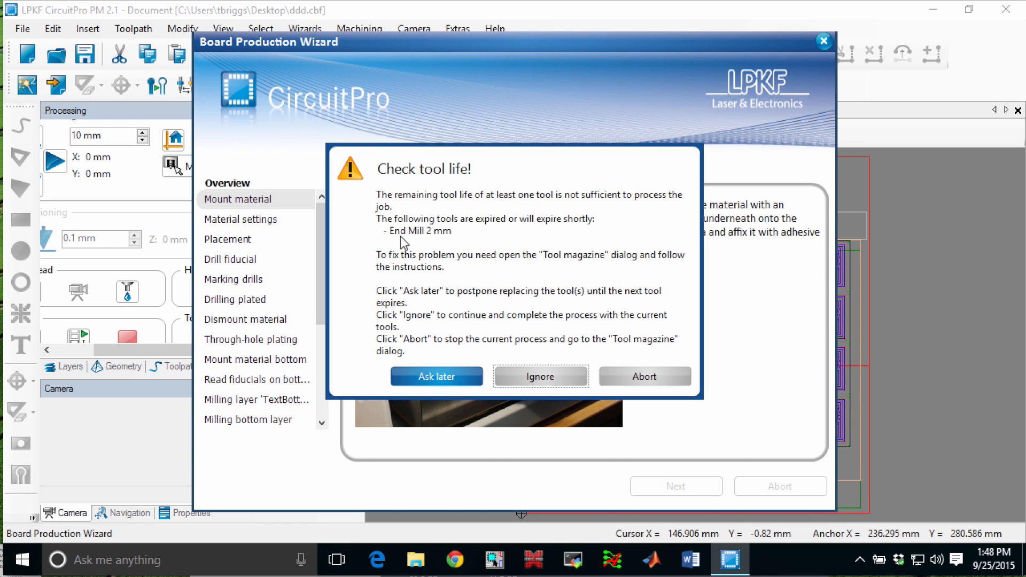
mouse_move(468, 299)
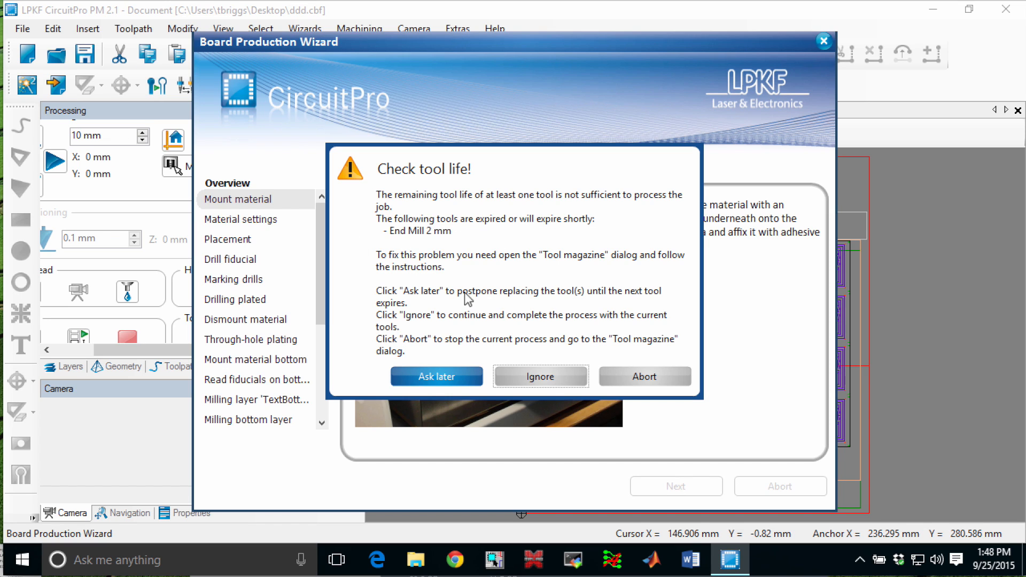
mouse_move(473, 257)
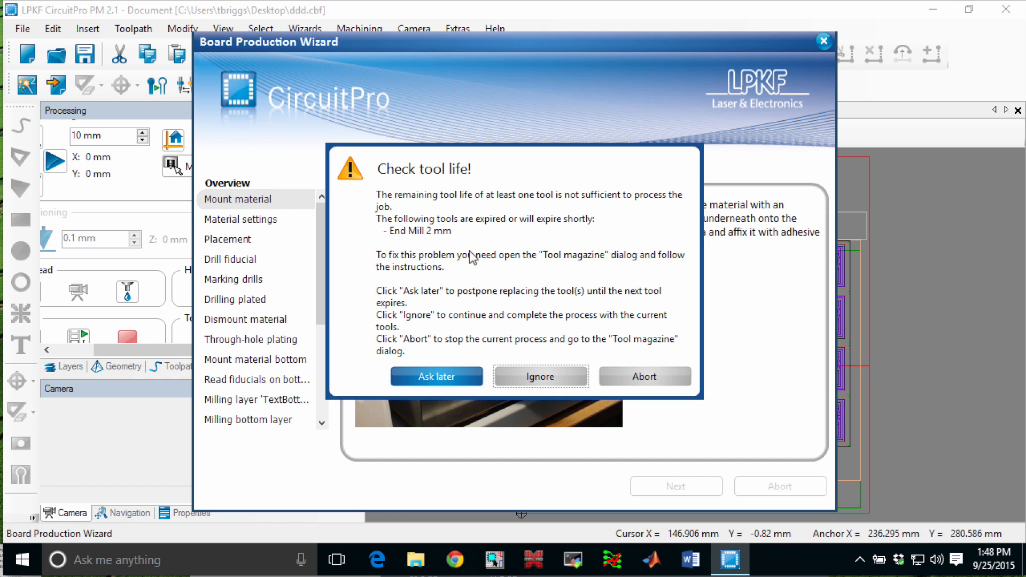
mouse_move(463, 268)
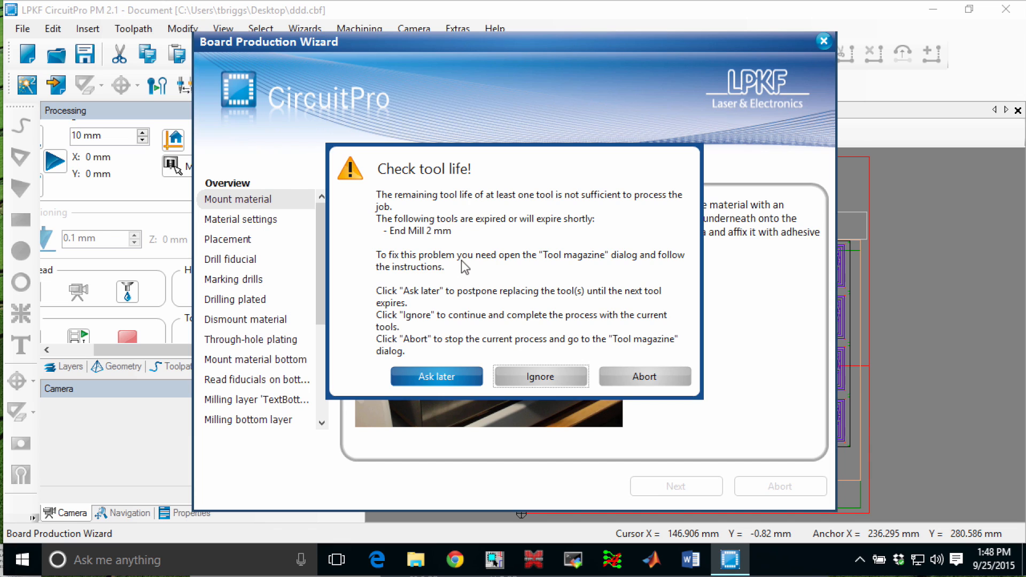
mouse_move(396, 264)
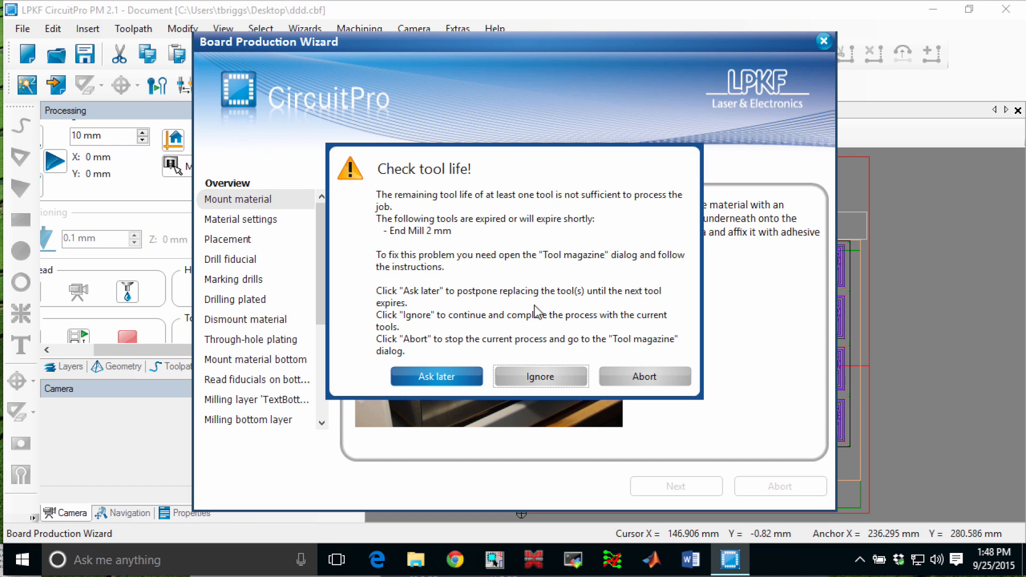
mouse_move(385, 250)
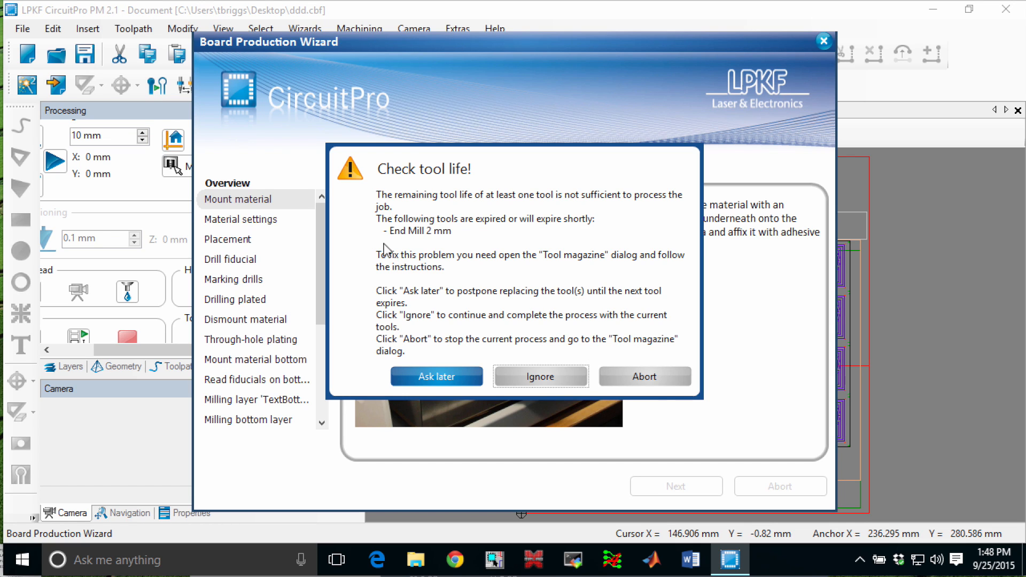
mouse_move(396, 245)
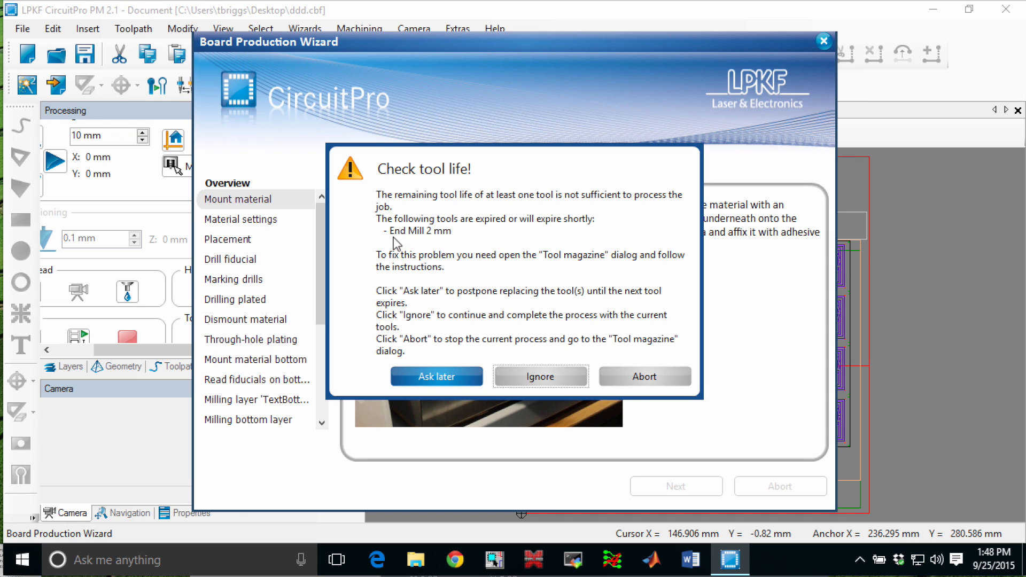
mouse_move(461, 231)
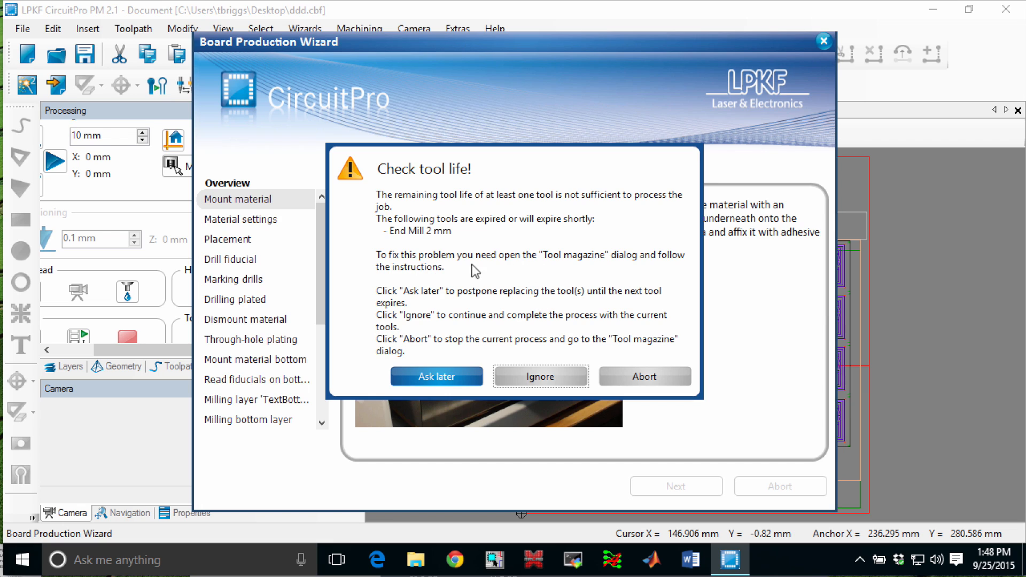
mouse_move(432, 217)
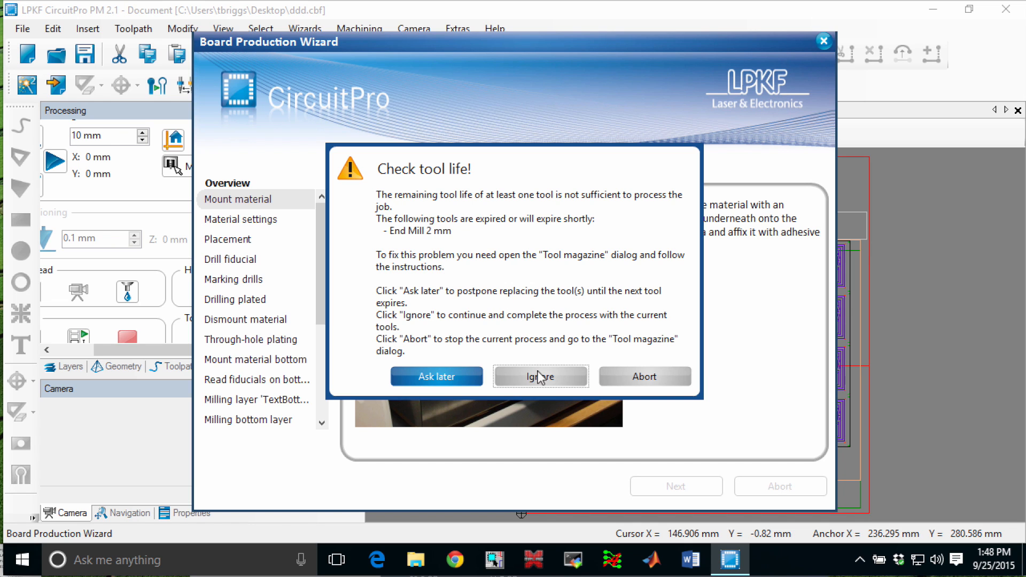
Step: Ignore the End Mill 2 mm tool-life warning and continue to Material Settings
left_click(540, 376)
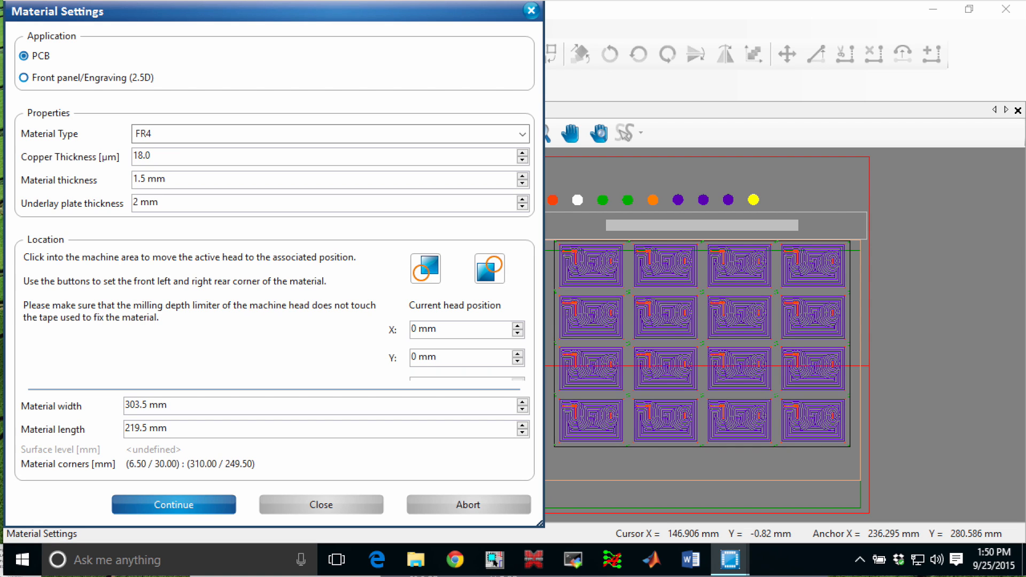
mouse_move(88, 177)
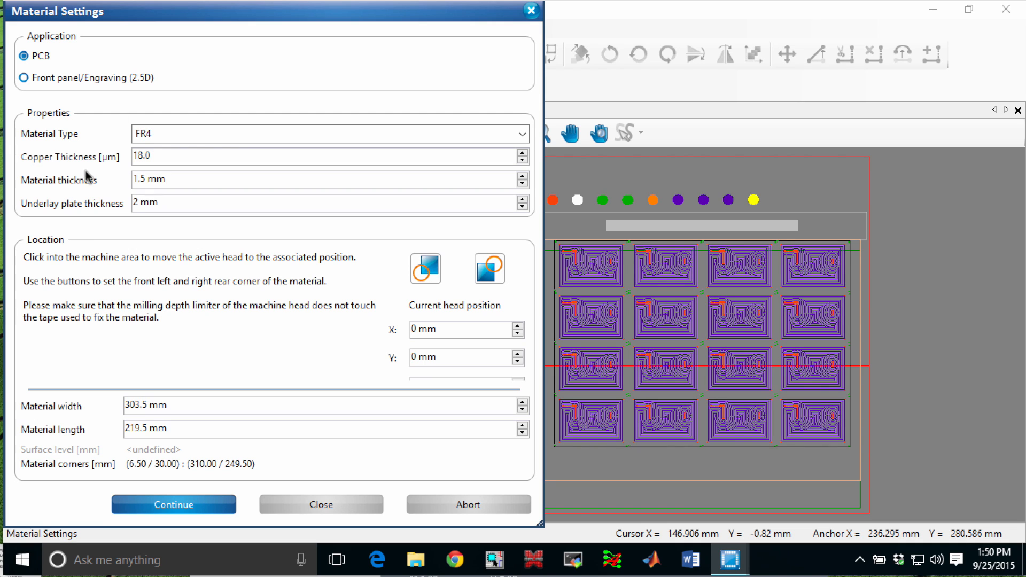
mouse_move(187, 90)
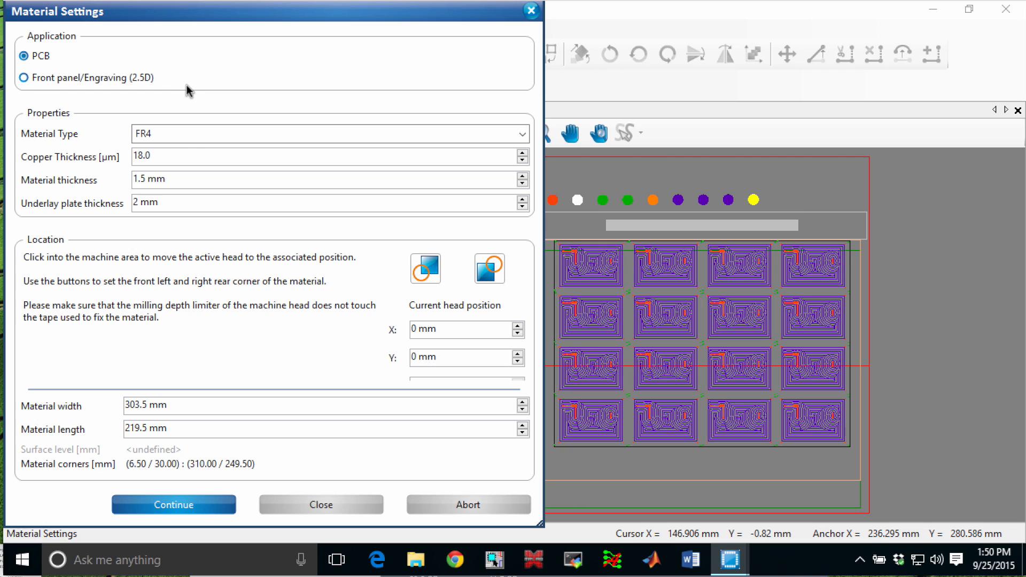
mouse_move(139, 134)
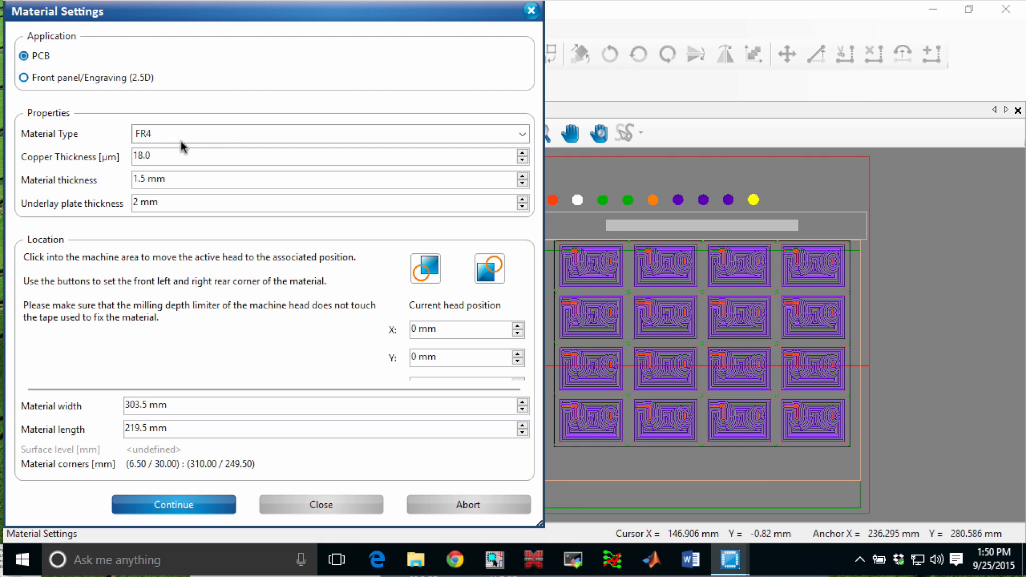
mouse_move(160, 145)
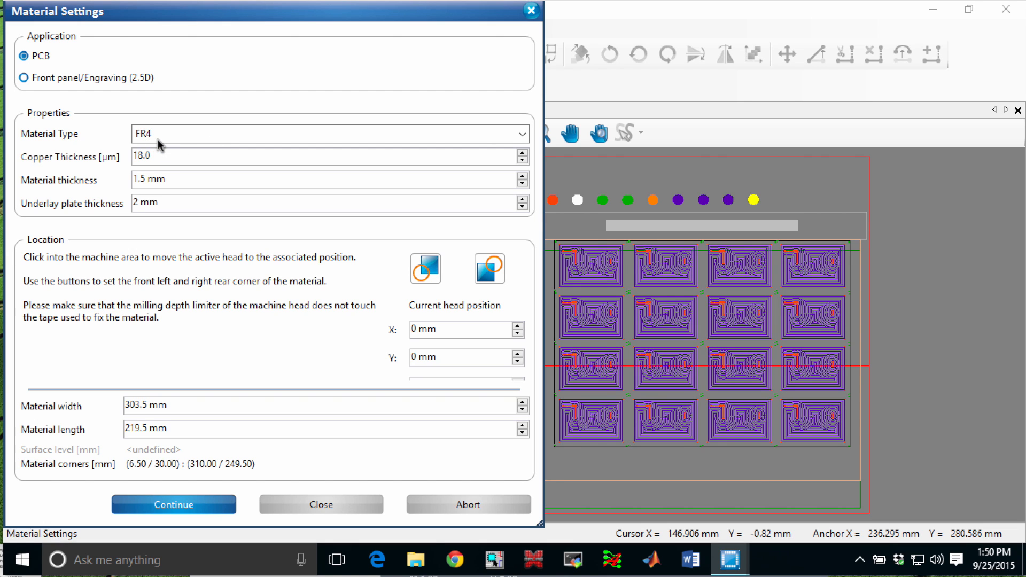
mouse_move(248, 141)
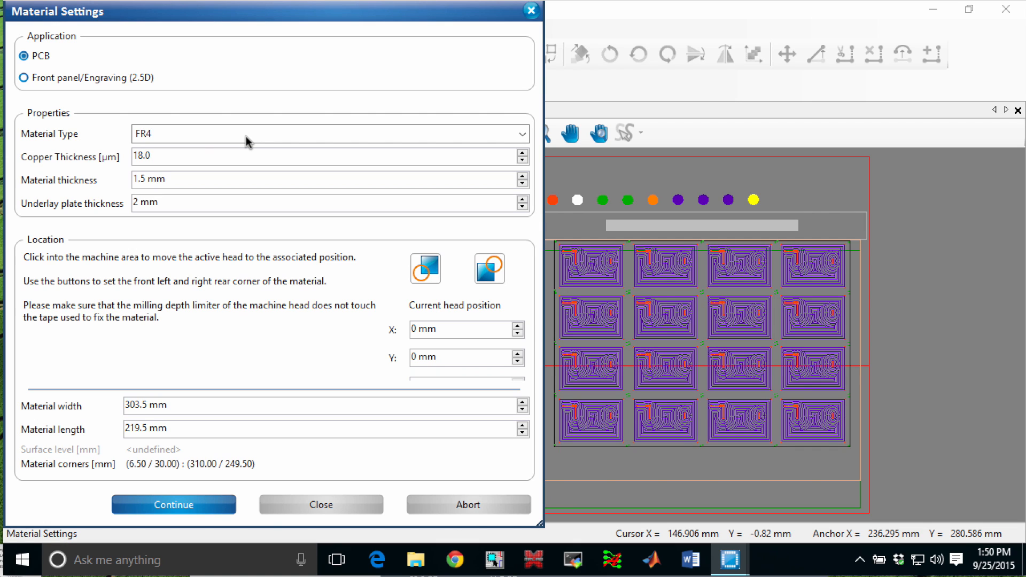
mouse_move(139, 142)
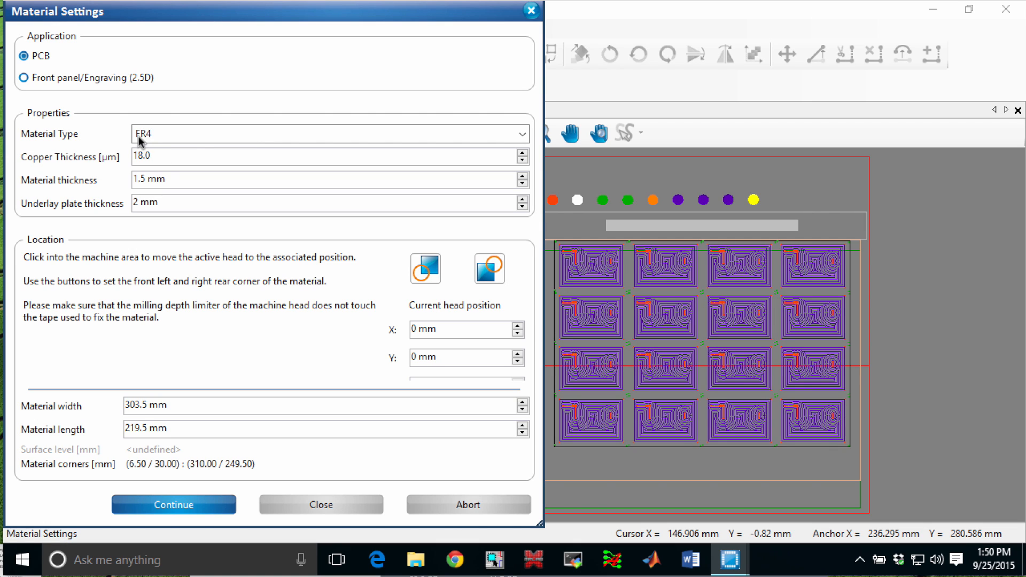
mouse_move(128, 142)
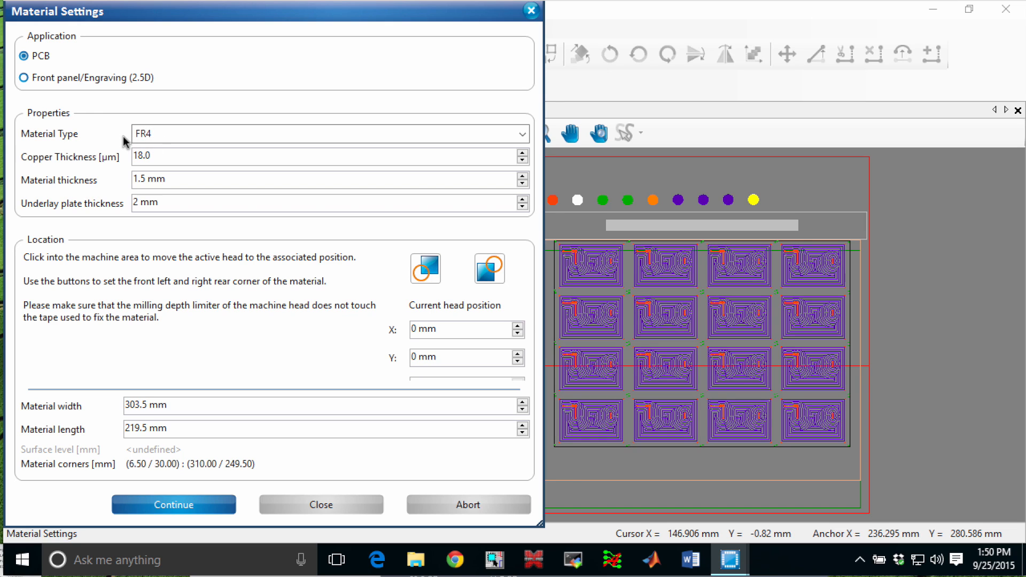
mouse_move(139, 130)
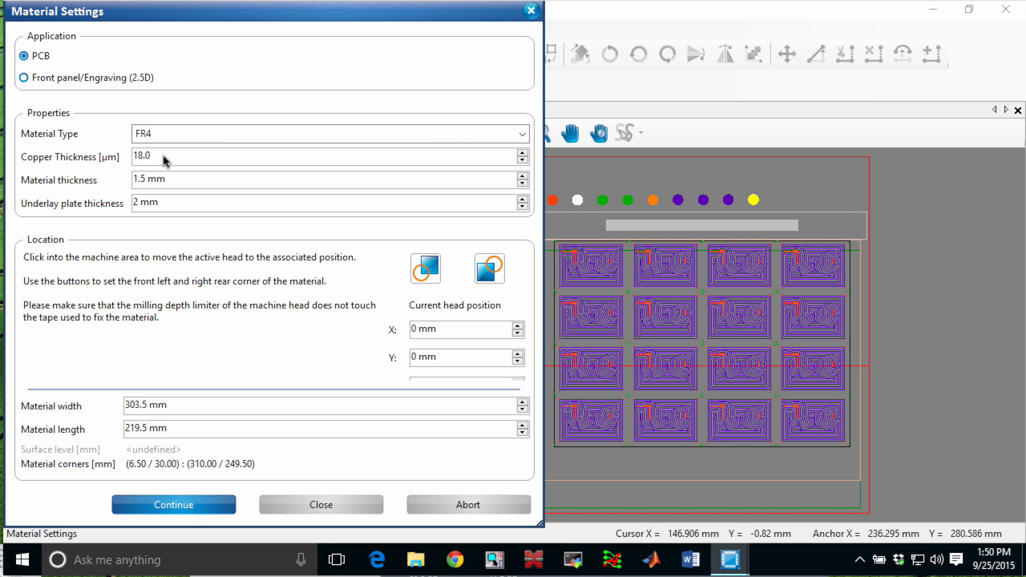
mouse_move(107, 169)
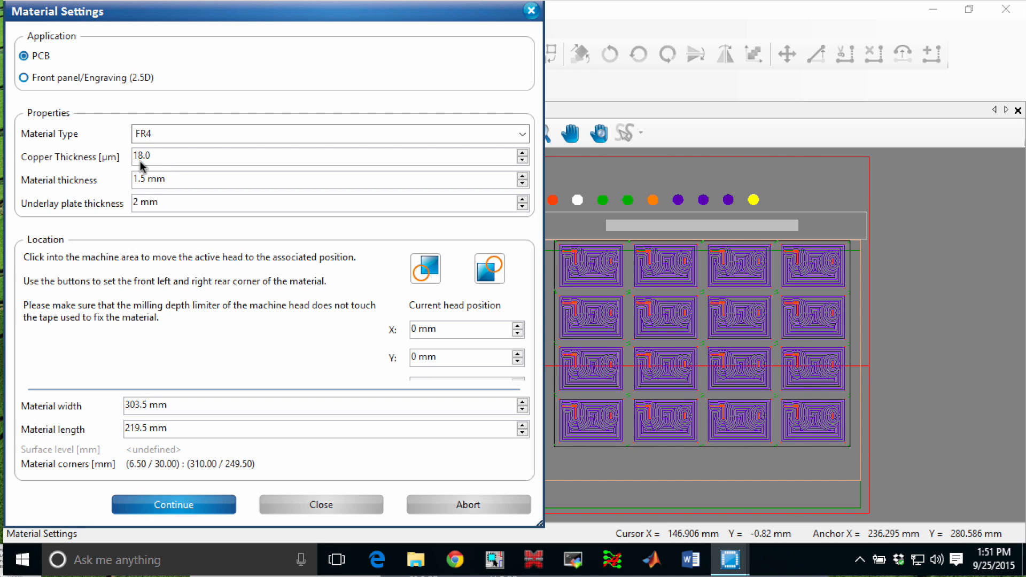
mouse_move(181, 167)
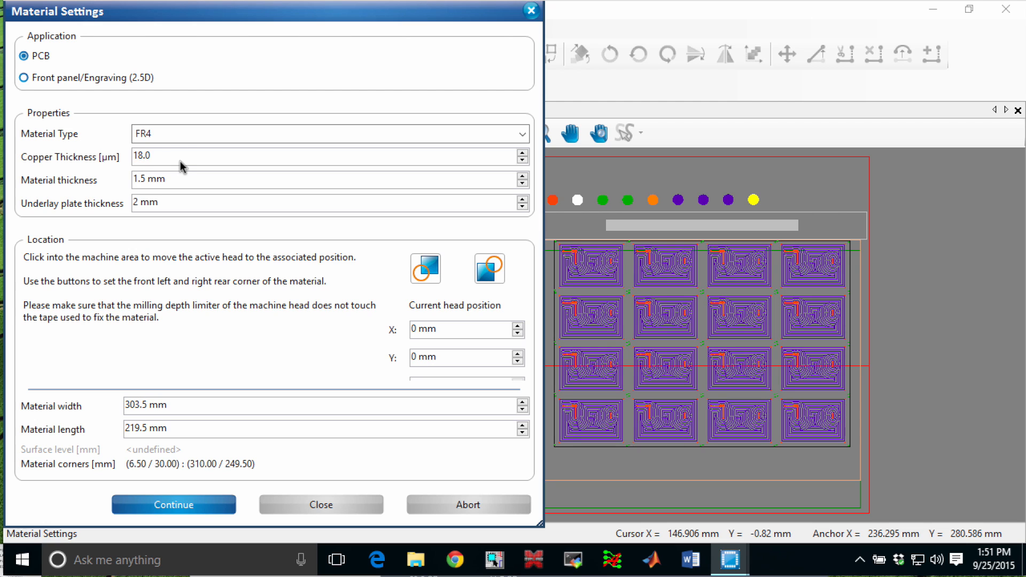
mouse_move(143, 167)
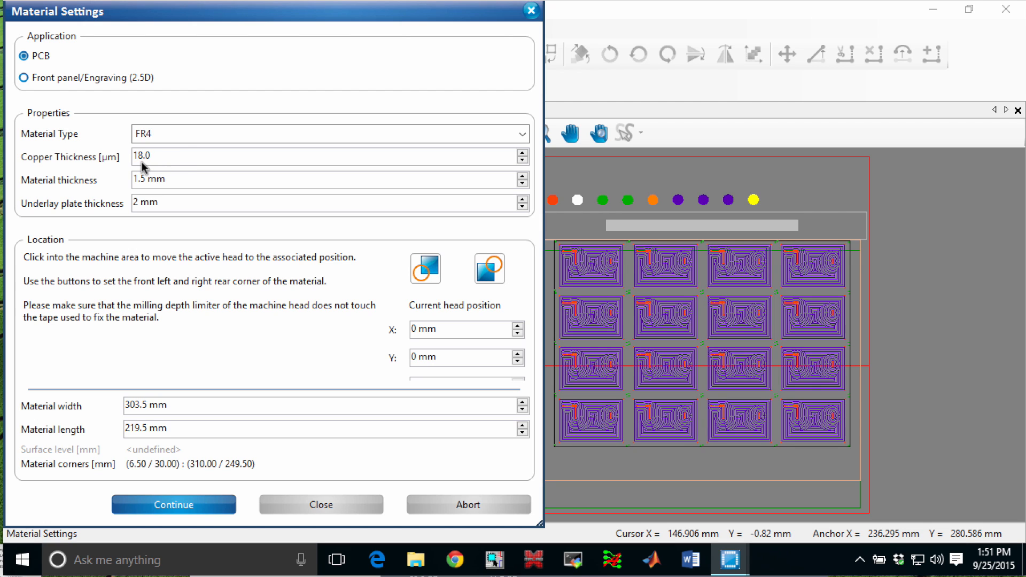
mouse_move(181, 167)
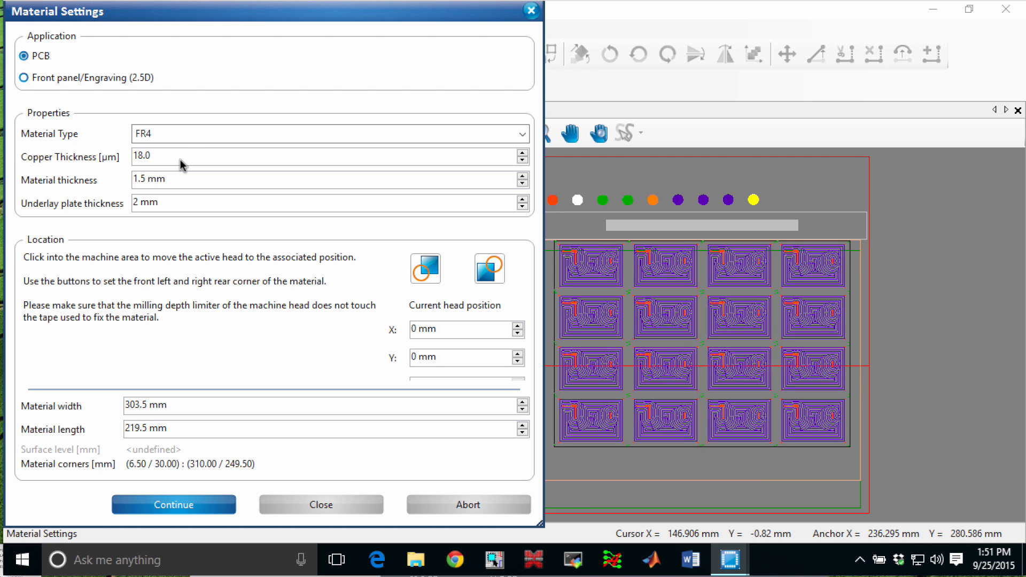
mouse_move(205, 172)
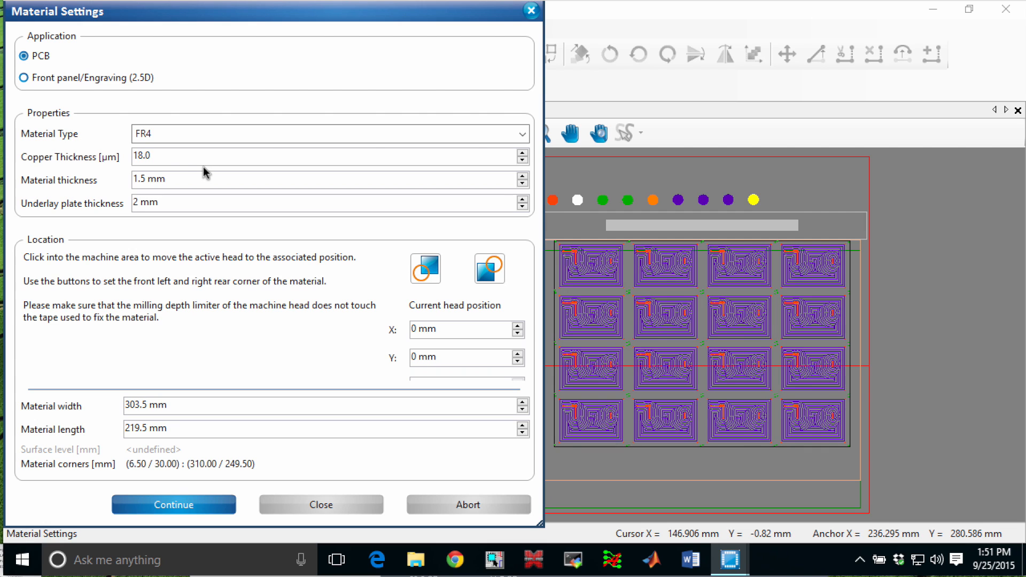
mouse_move(171, 158)
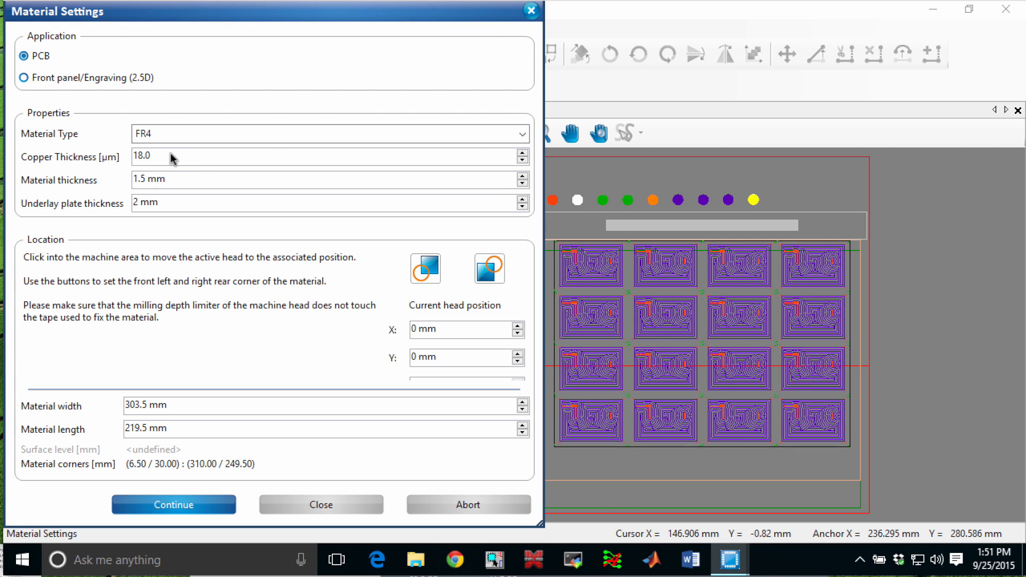
Step: Enter a copper thickness of 35 µm for the FR4 material and accept the material settings
left_click(157, 156)
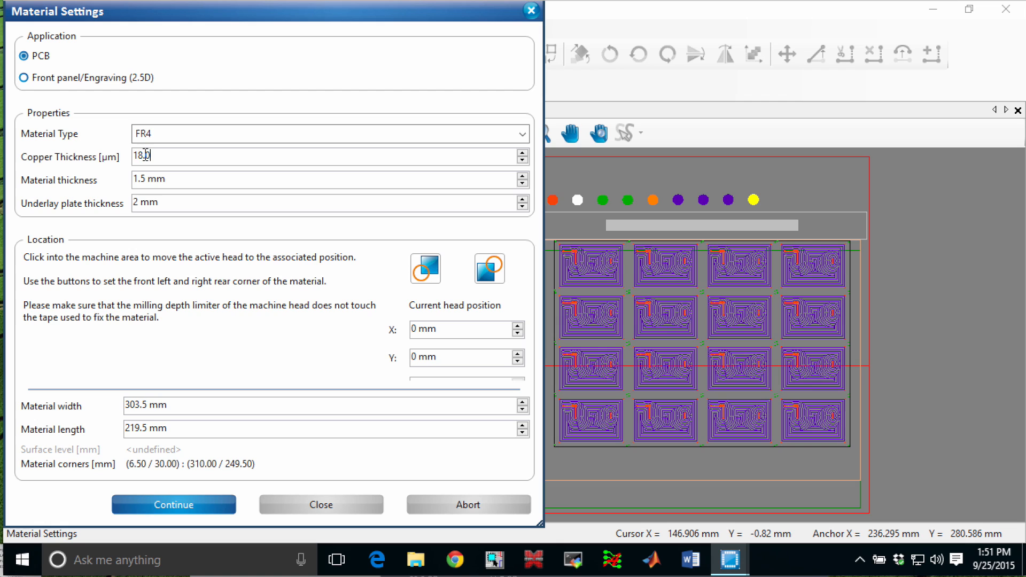
type("35")
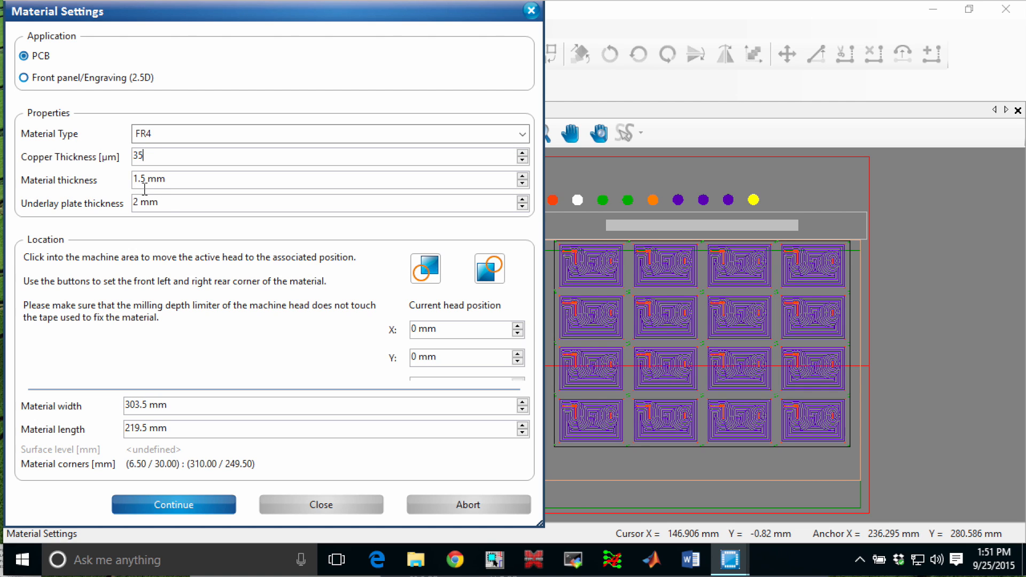
mouse_move(234, 250)
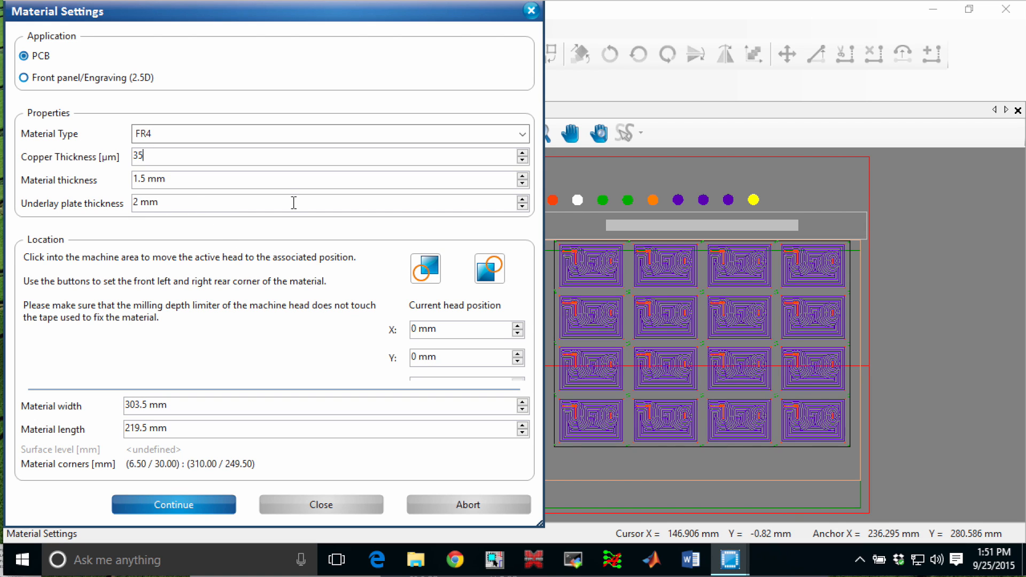
mouse_move(154, 216)
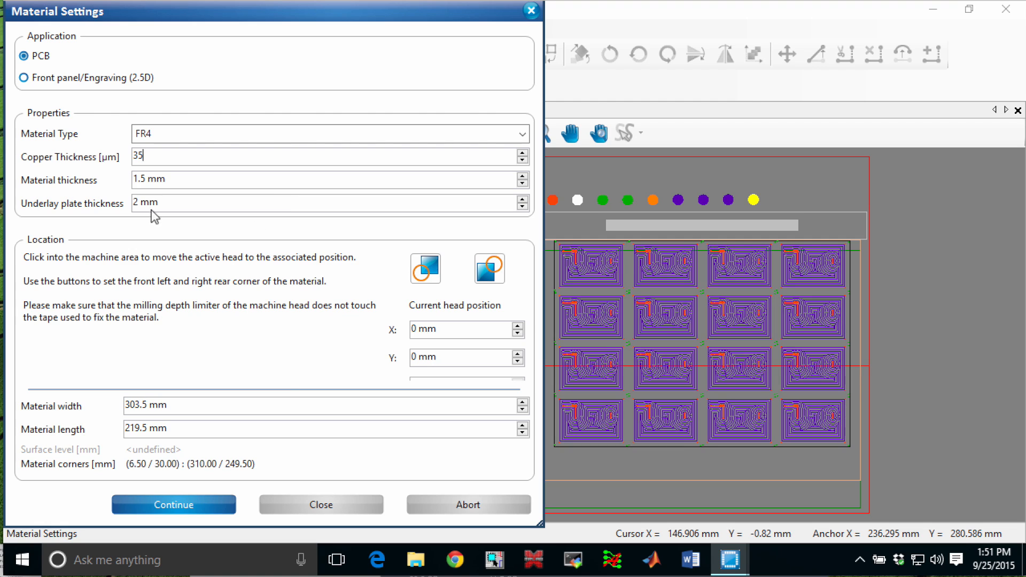
mouse_move(153, 452)
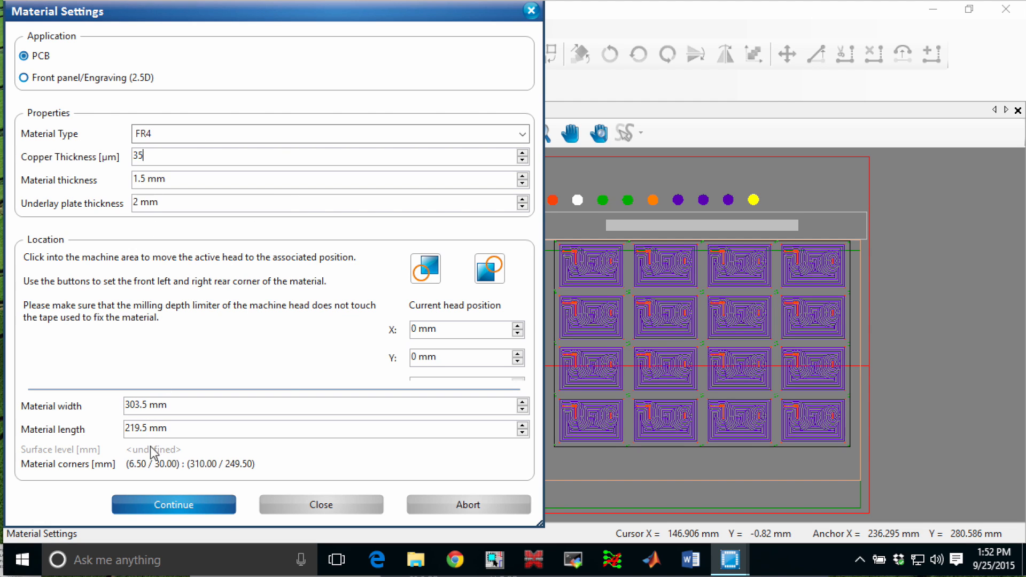
mouse_move(165, 327)
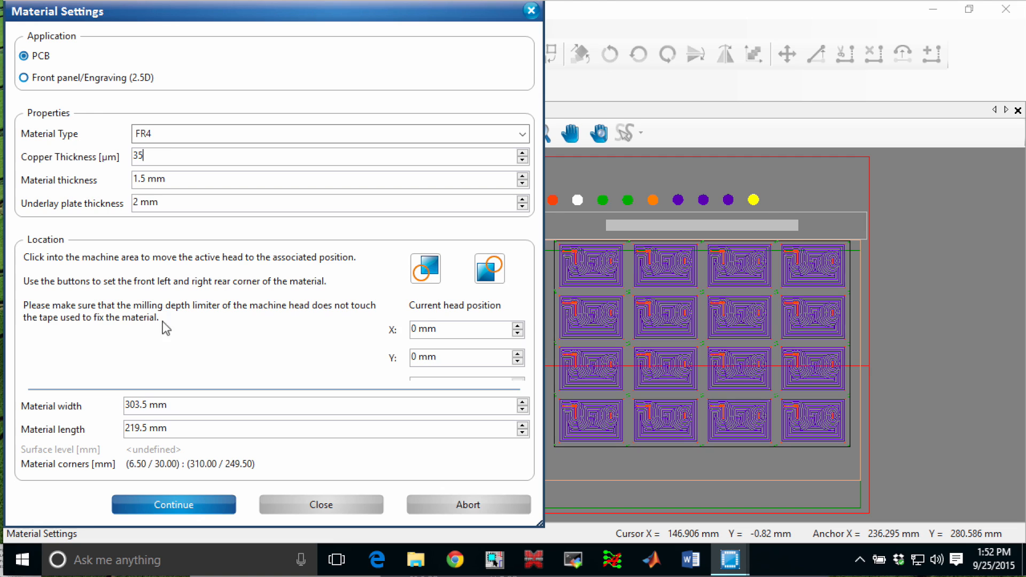
mouse_move(258, 469)
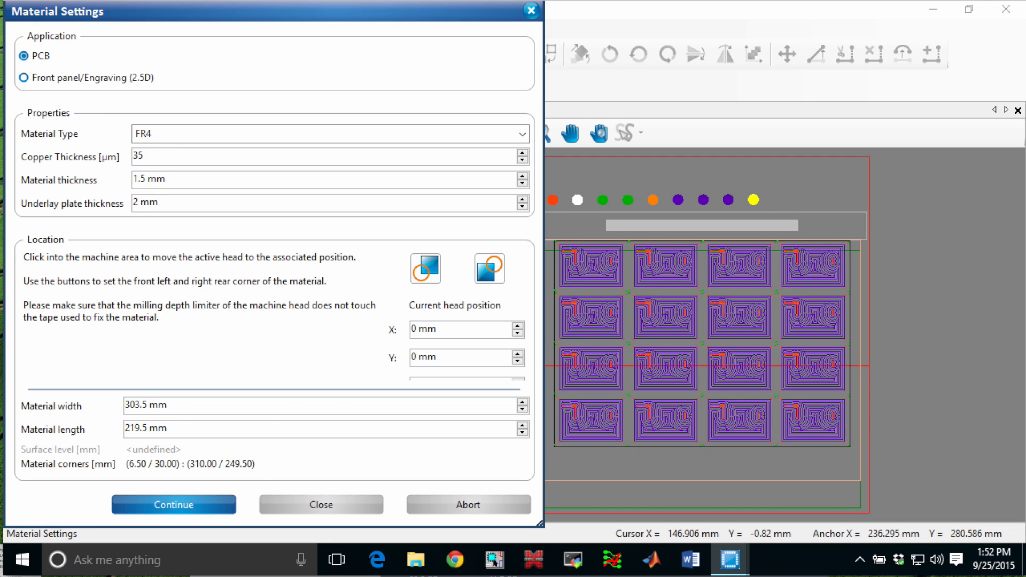
mouse_move(209, 382)
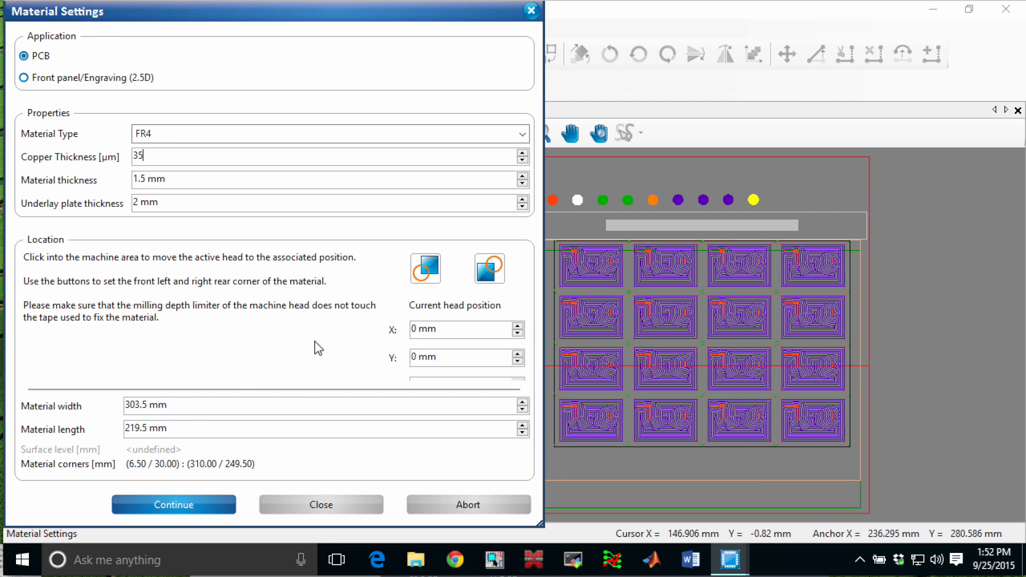
mouse_move(334, 327)
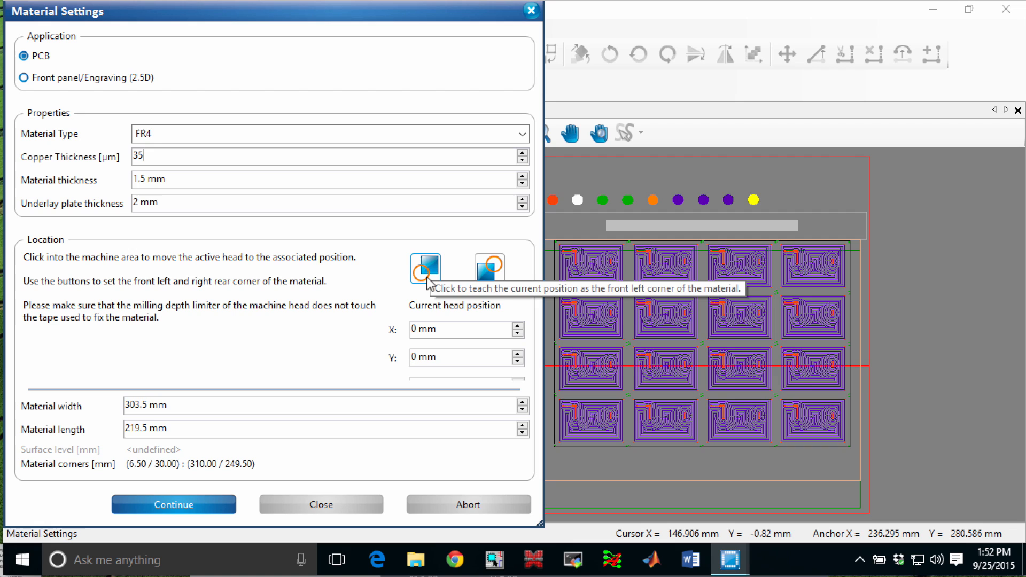
mouse_move(453, 312)
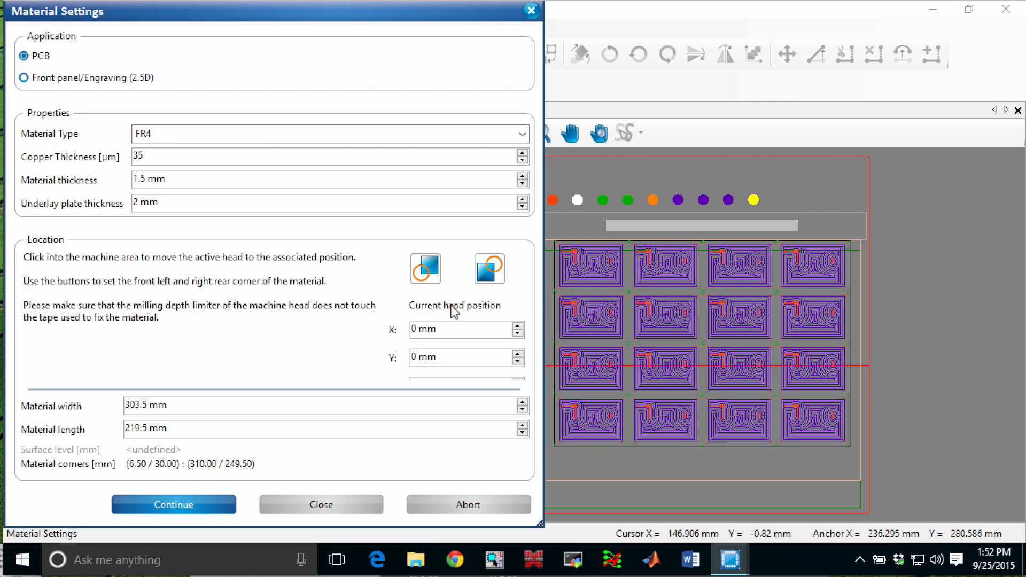
mouse_move(818, 304)
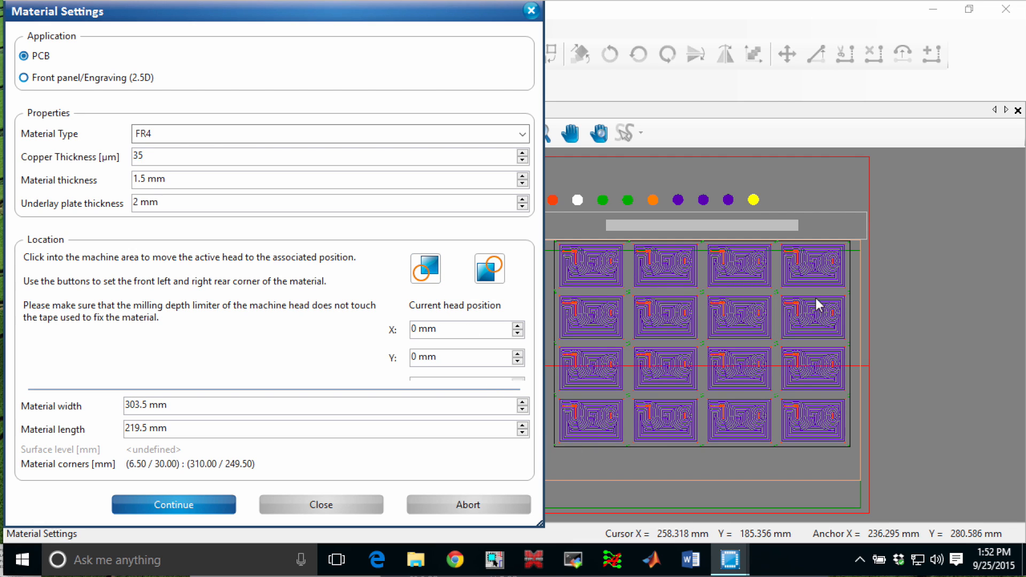
mouse_move(361, 268)
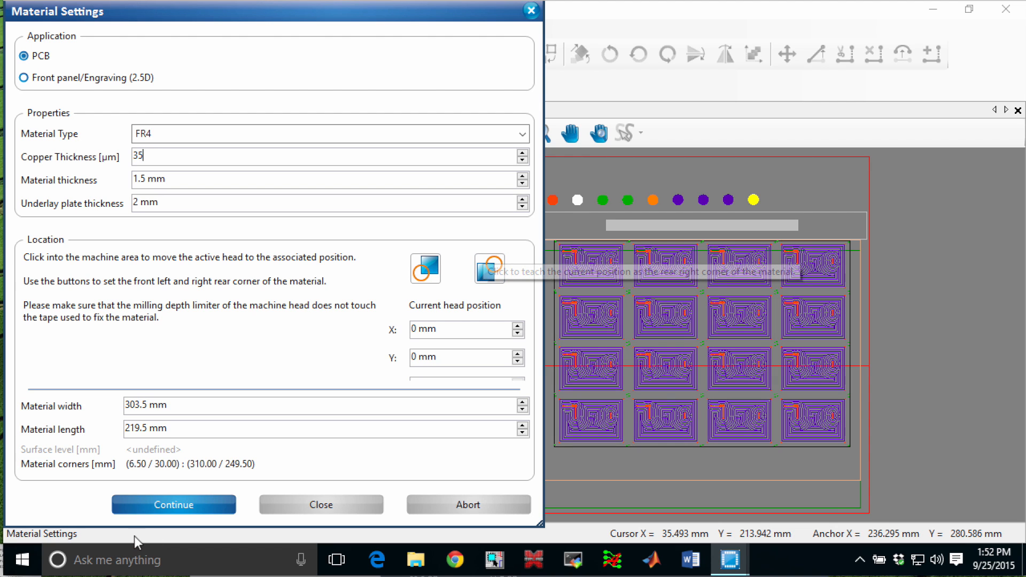
left_click(173, 505)
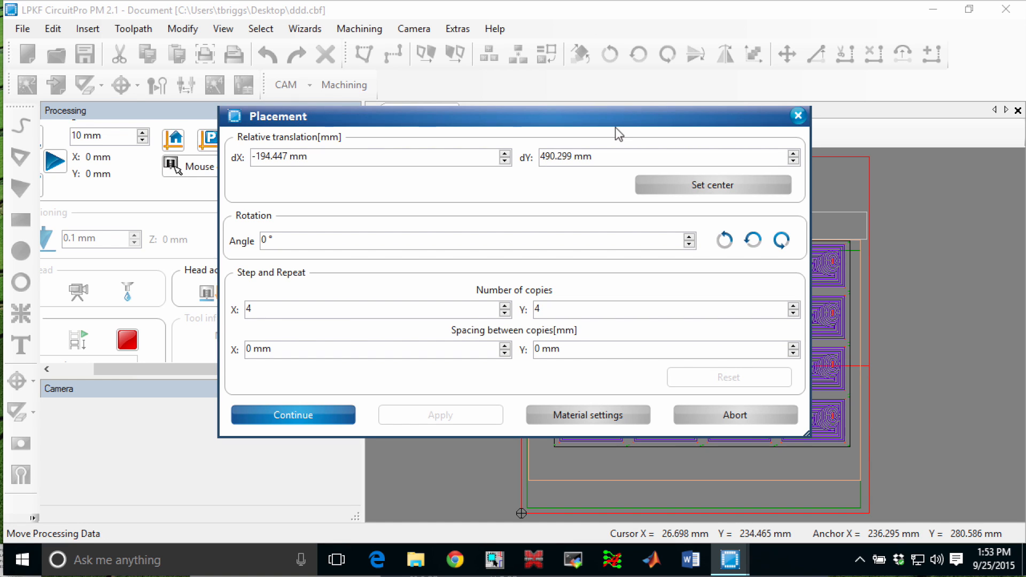
mouse_move(473, 190)
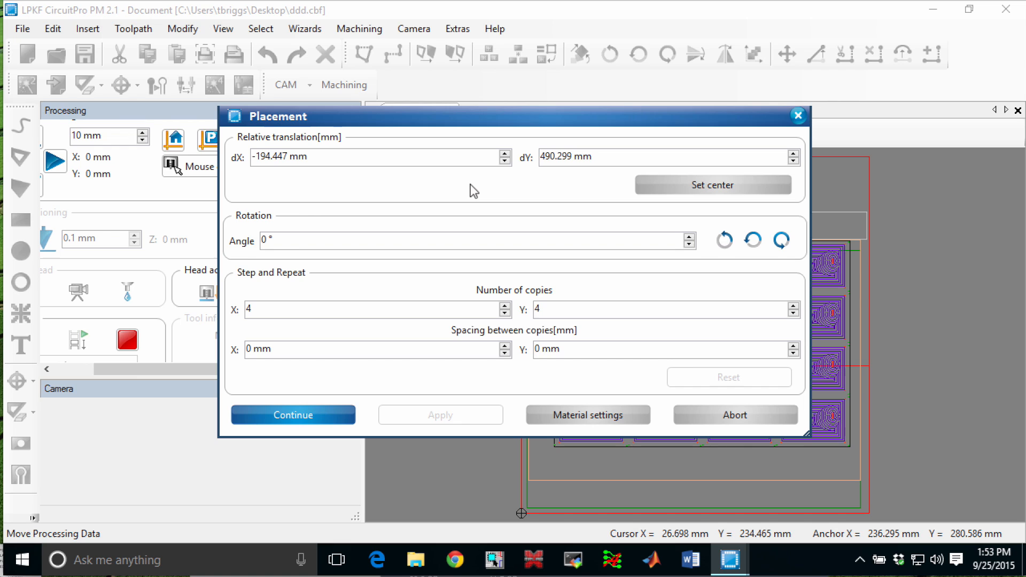
mouse_move(414, 178)
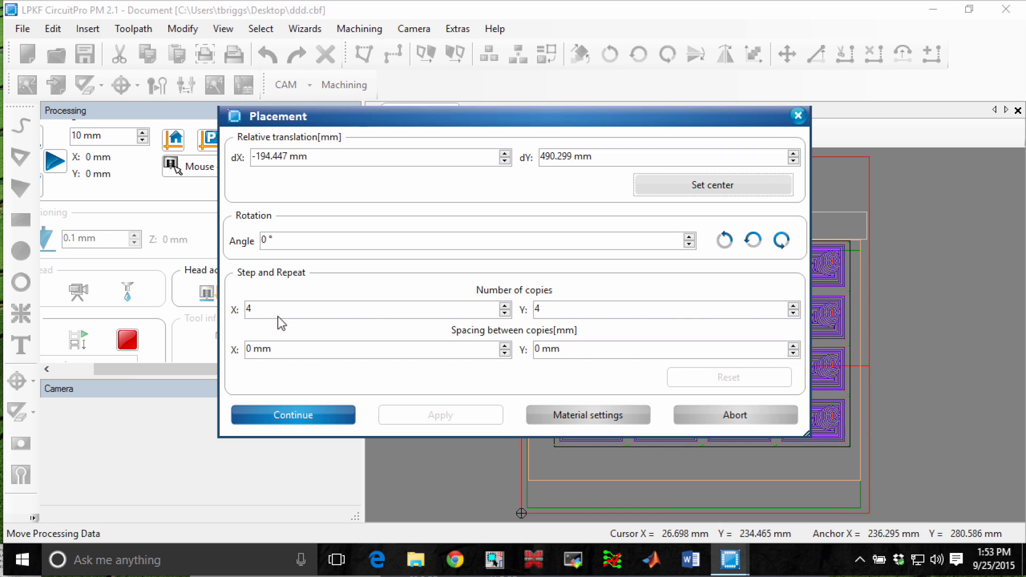
mouse_move(450, 327)
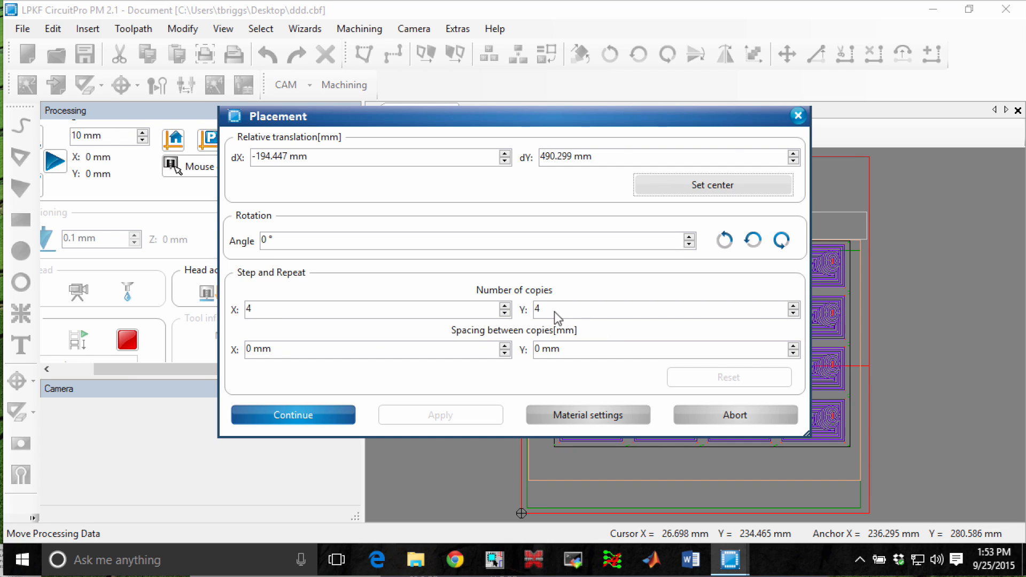
mouse_move(614, 316)
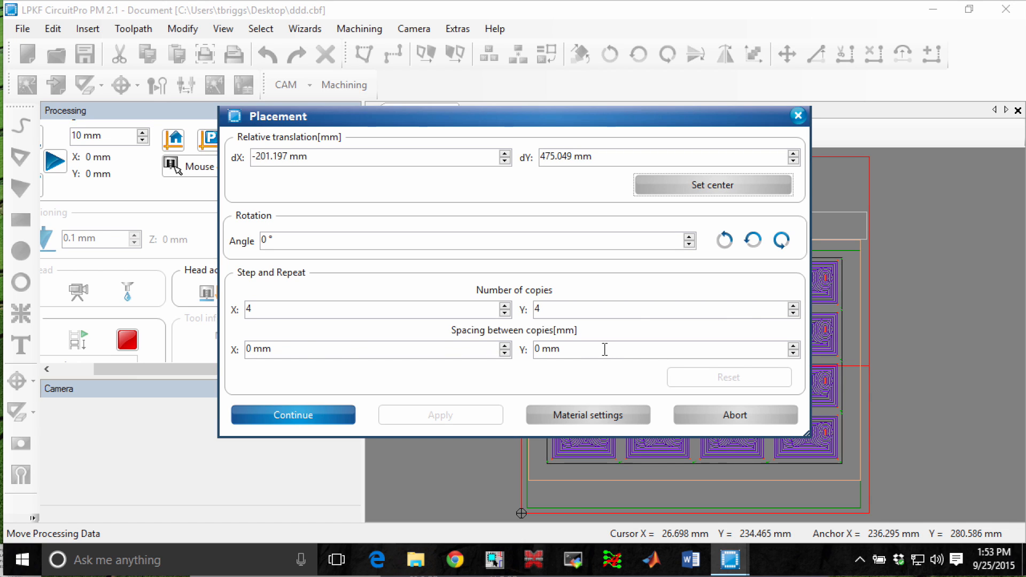
mouse_move(597, 353)
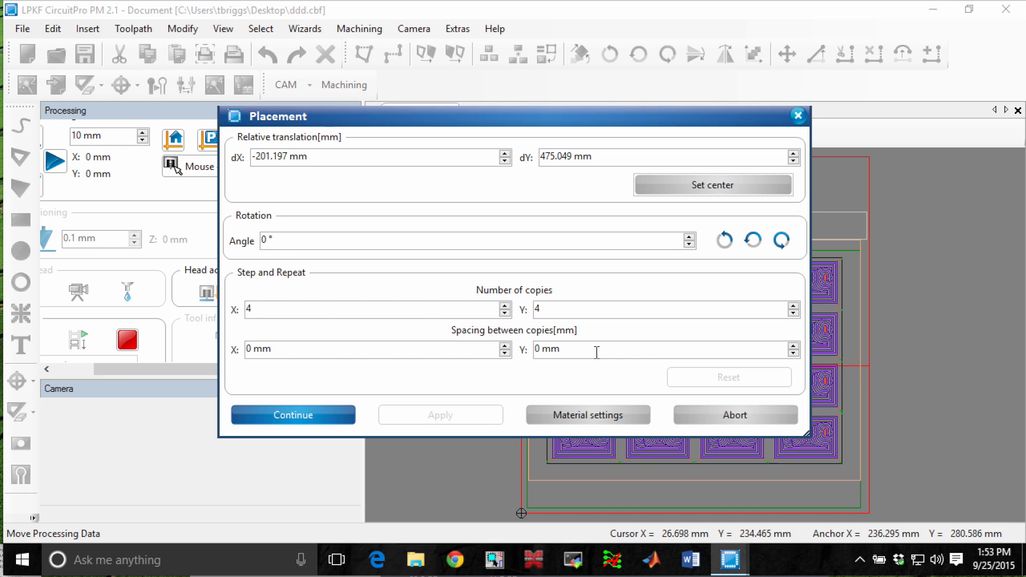
mouse_move(584, 349)
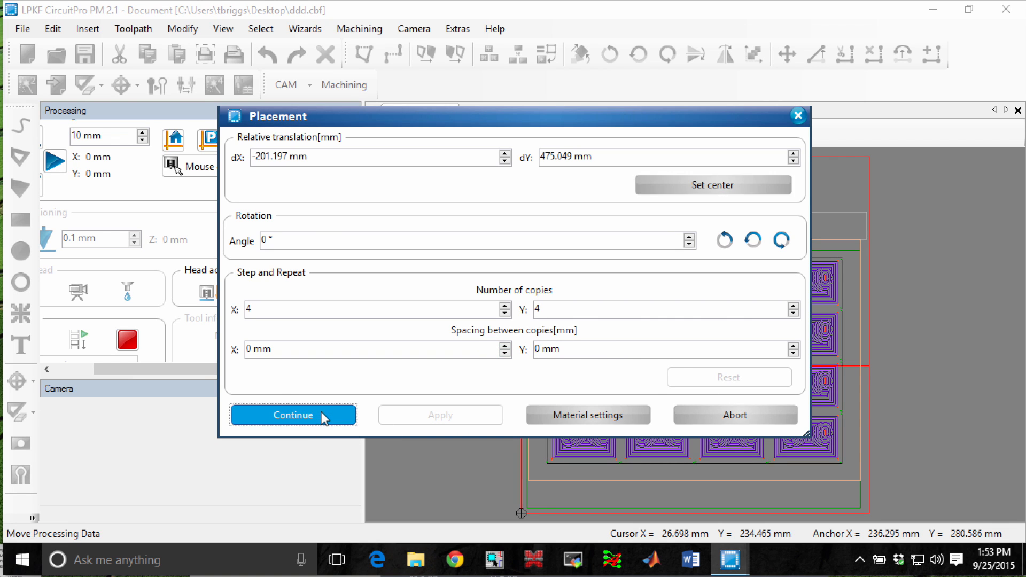
Step: Accept the centered 4x4 panel placement so sixteen boards appear in the machining view
left_click(292, 415)
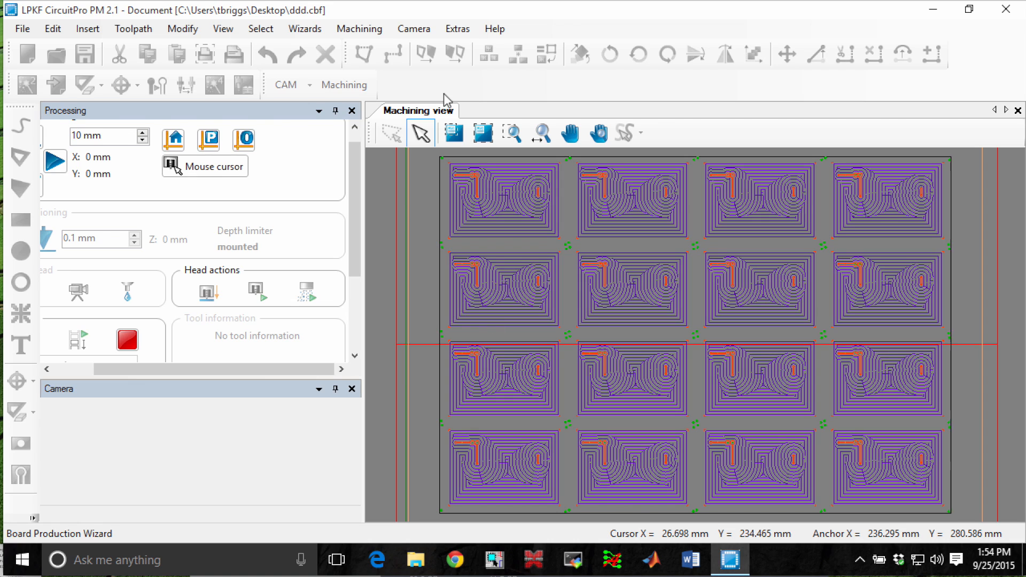
mouse_move(353, 36)
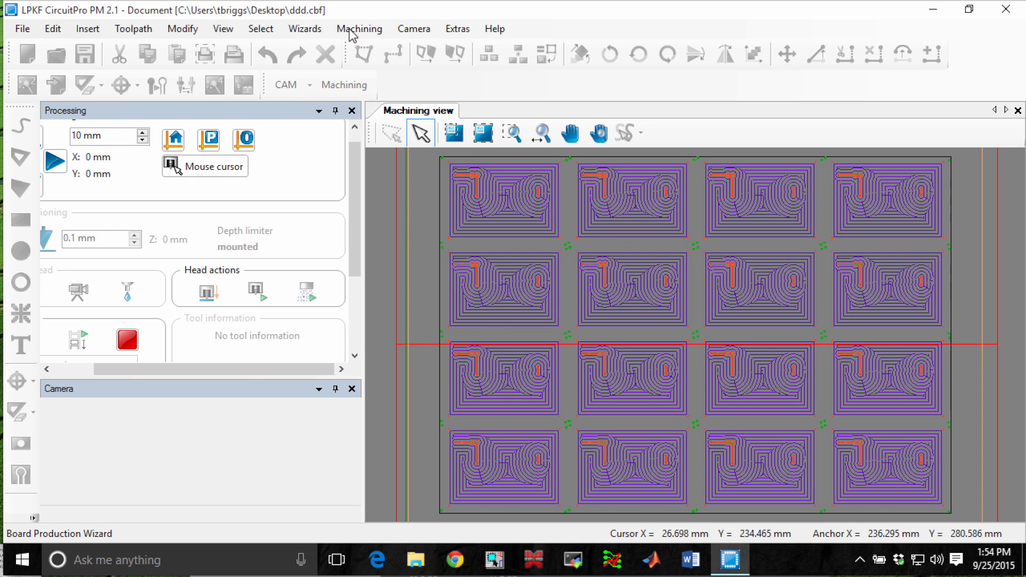